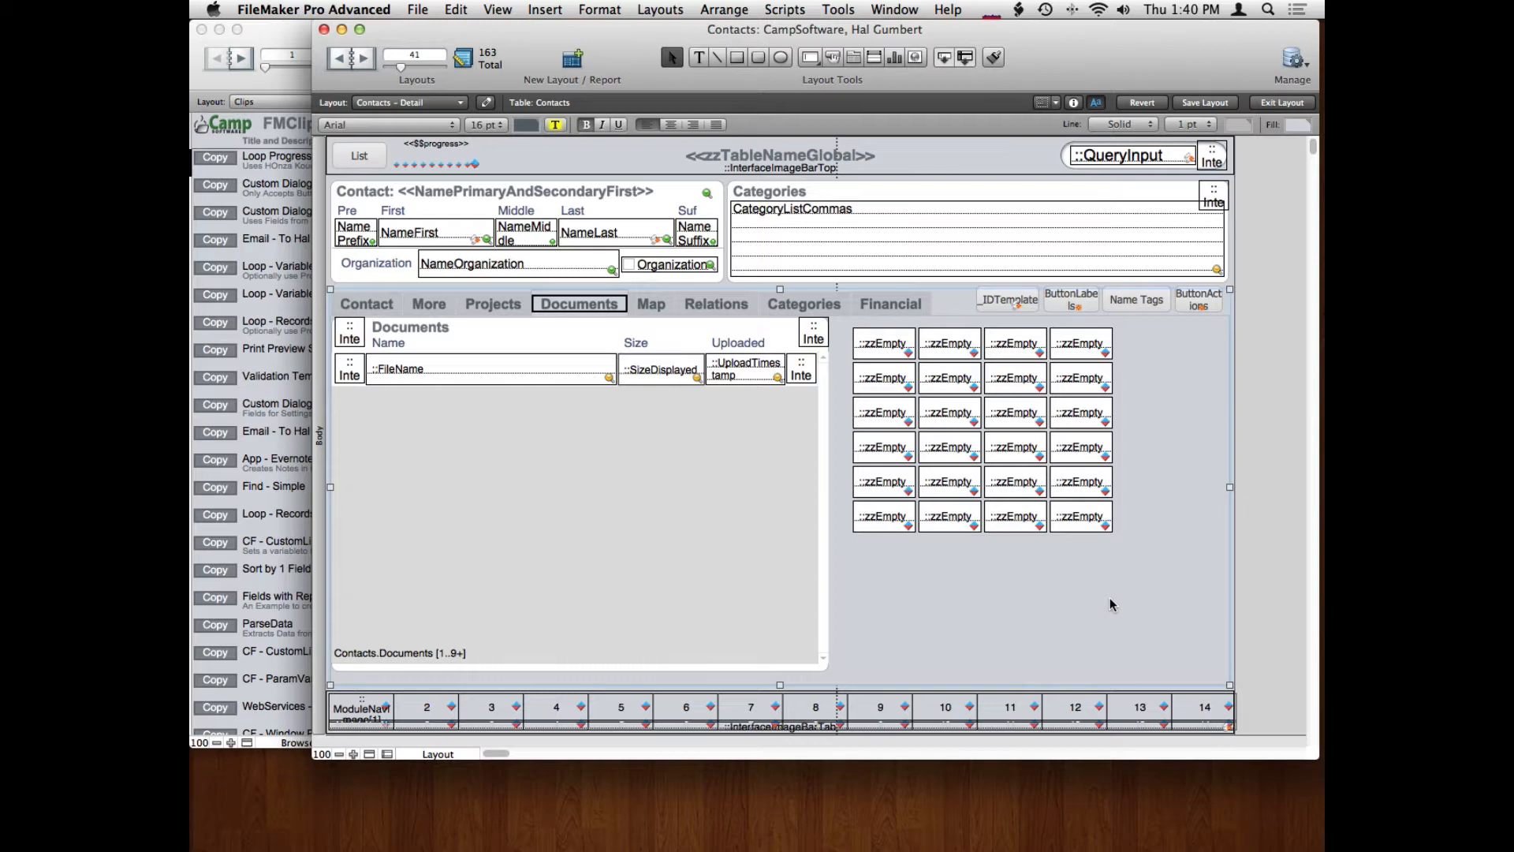
{"action": "mouse_move", "coordinate": [1051, 390]}
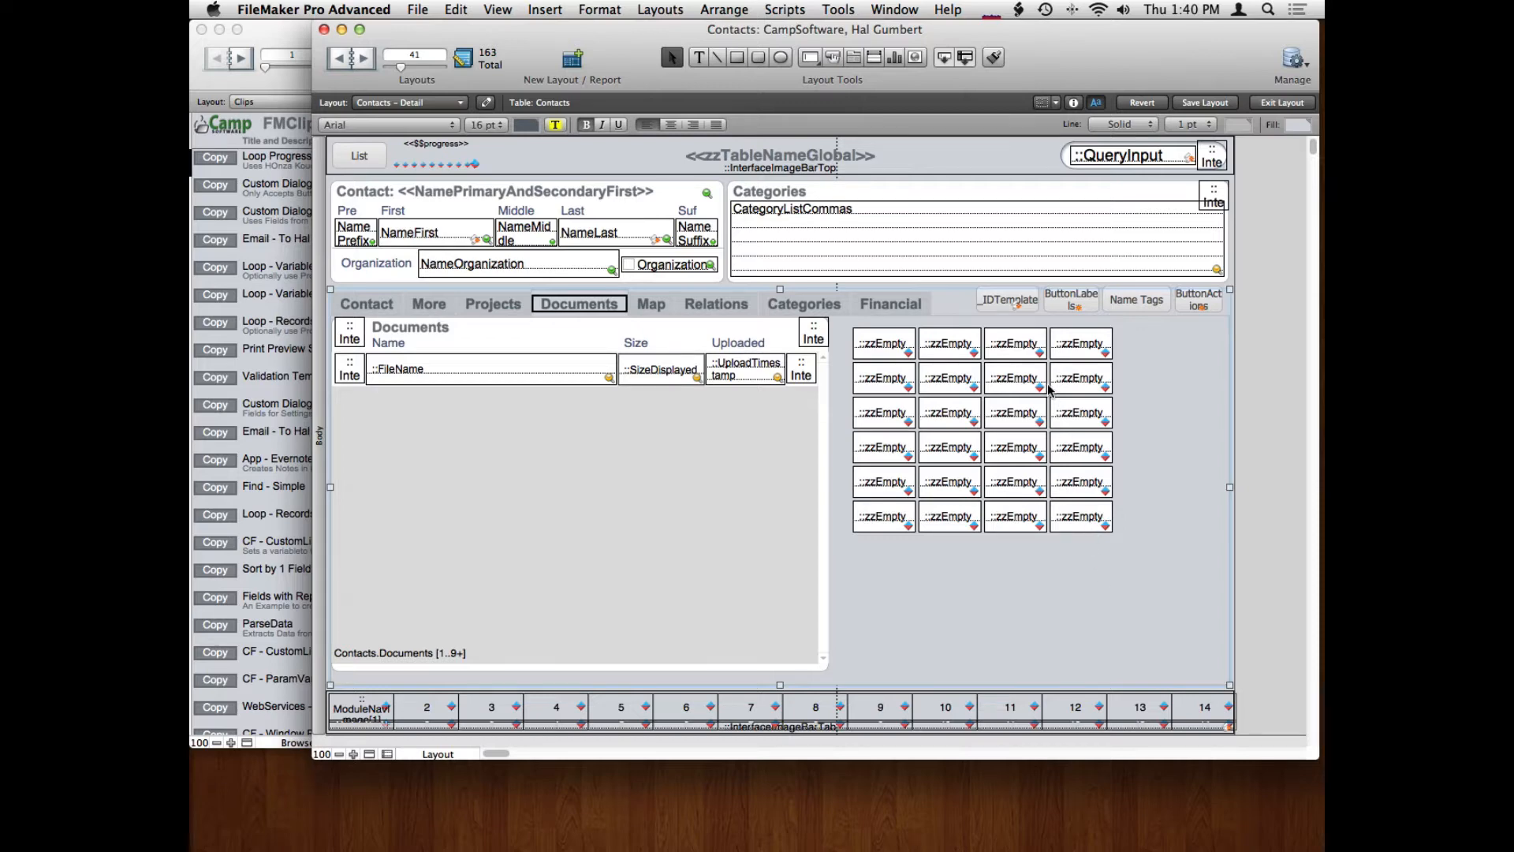
{"action": "mouse_move", "coordinate": [933, 363]}
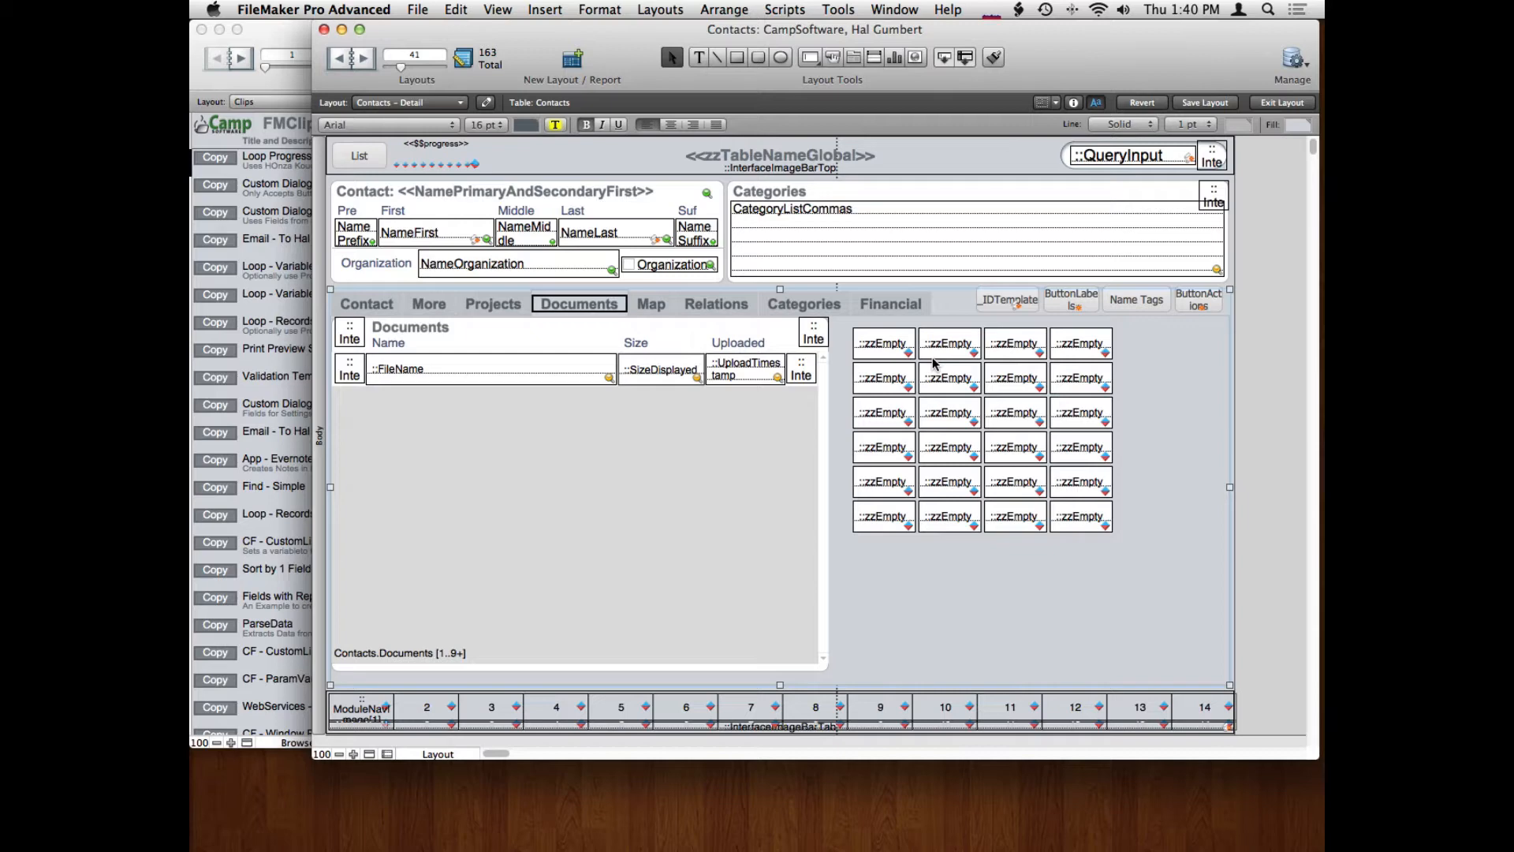
Select one ::zzEmpty field in the 4x6 grid on the Documents tab.
{"action": "left_click", "coordinate": [882, 343]}
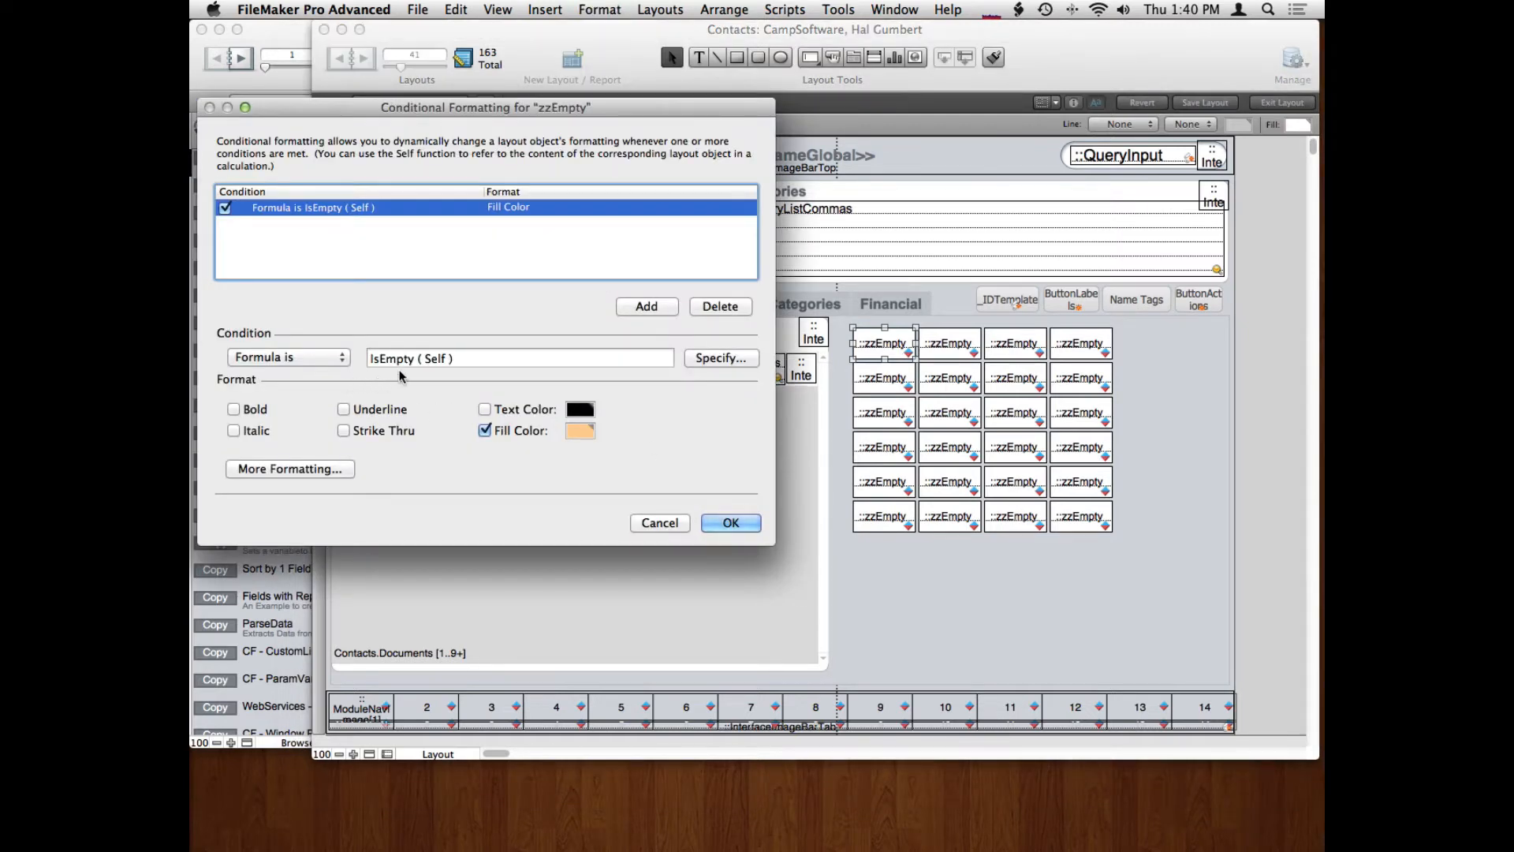
{"action": "mouse_move", "coordinate": [494, 458]}
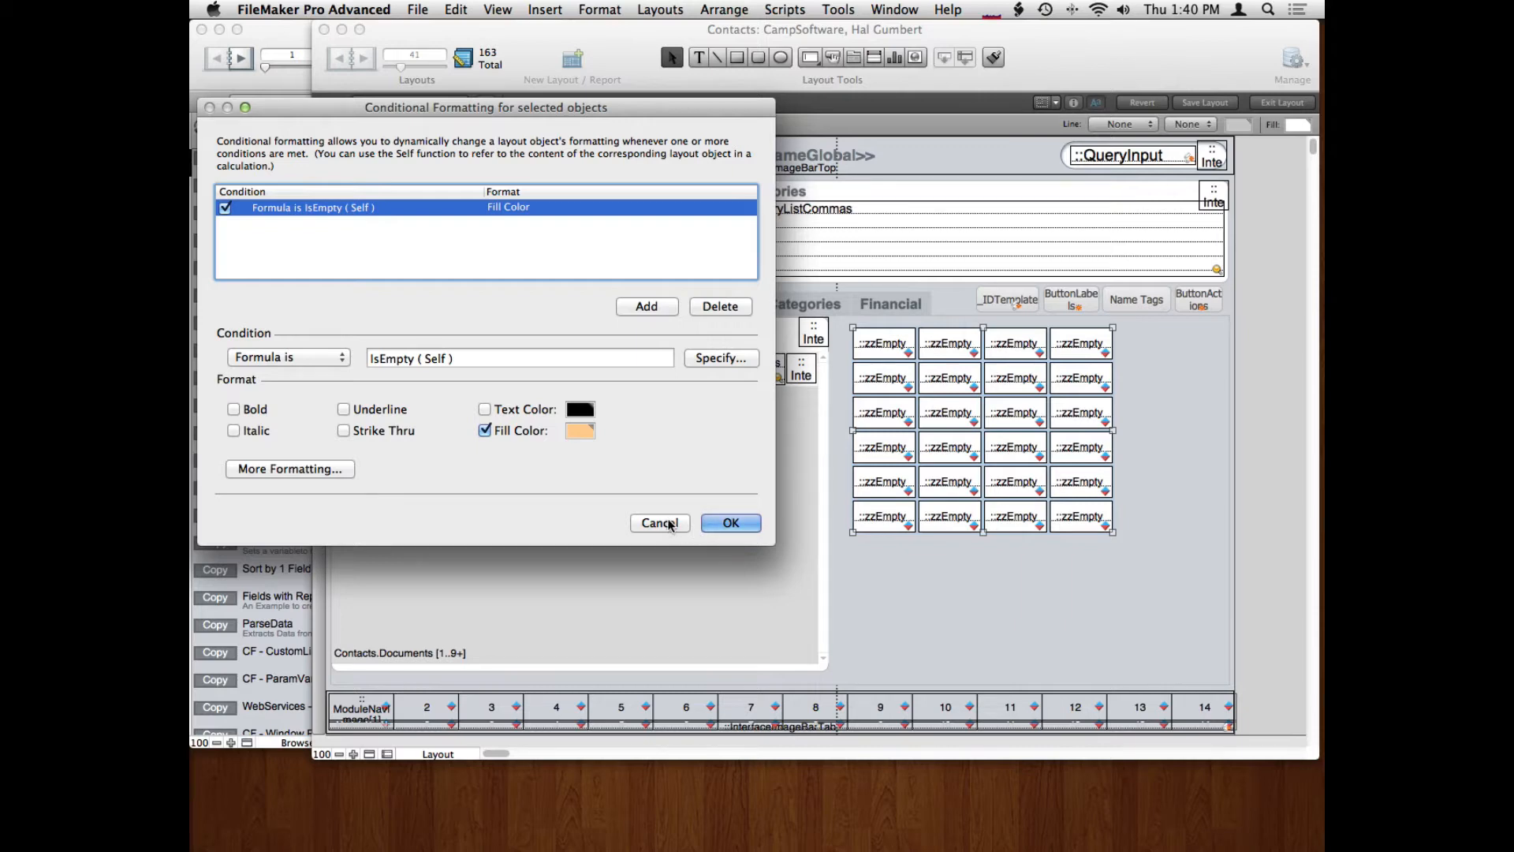
{"action": "mouse_move", "coordinate": [1014, 377]}
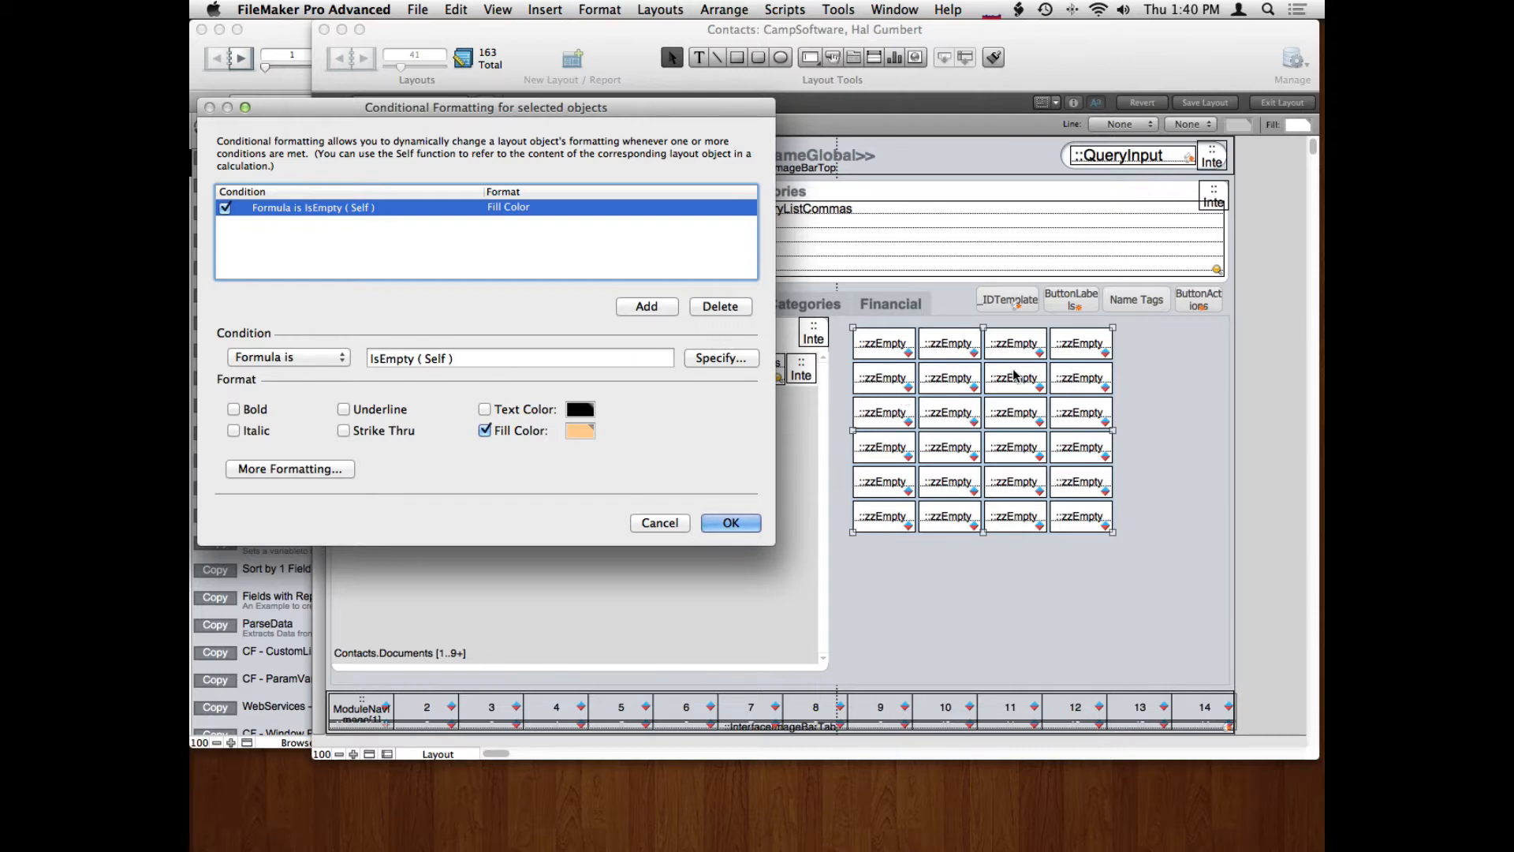
Review the shared IsEmpty ( Self ) fill-colour condition of all 24 zzEmpty fields and close the dialog.
{"action": "left_click", "coordinate": [519, 358]}
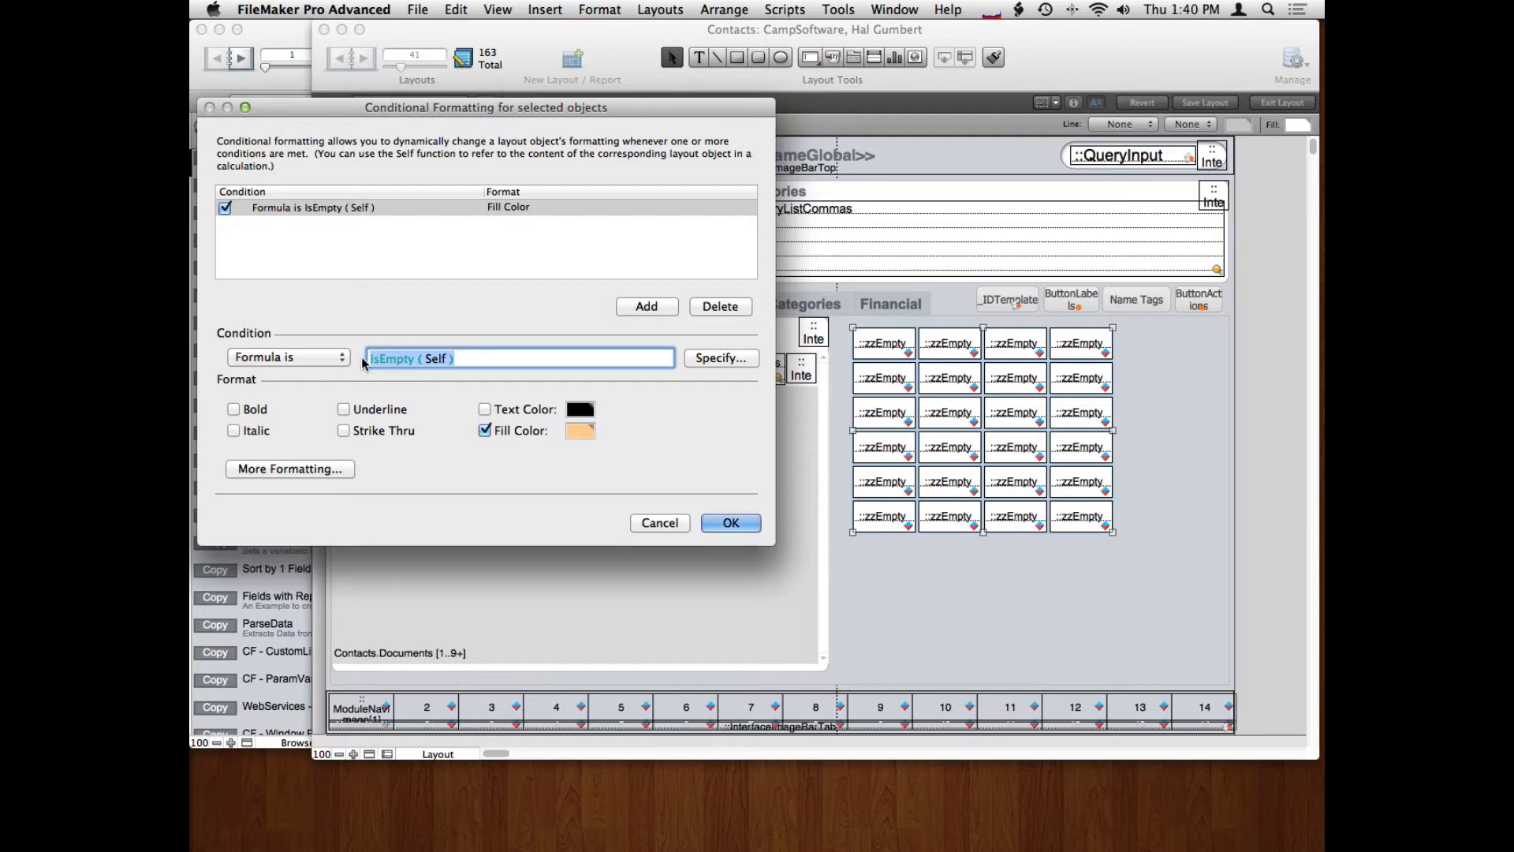
{"action": "left_click", "coordinate": [730, 522]}
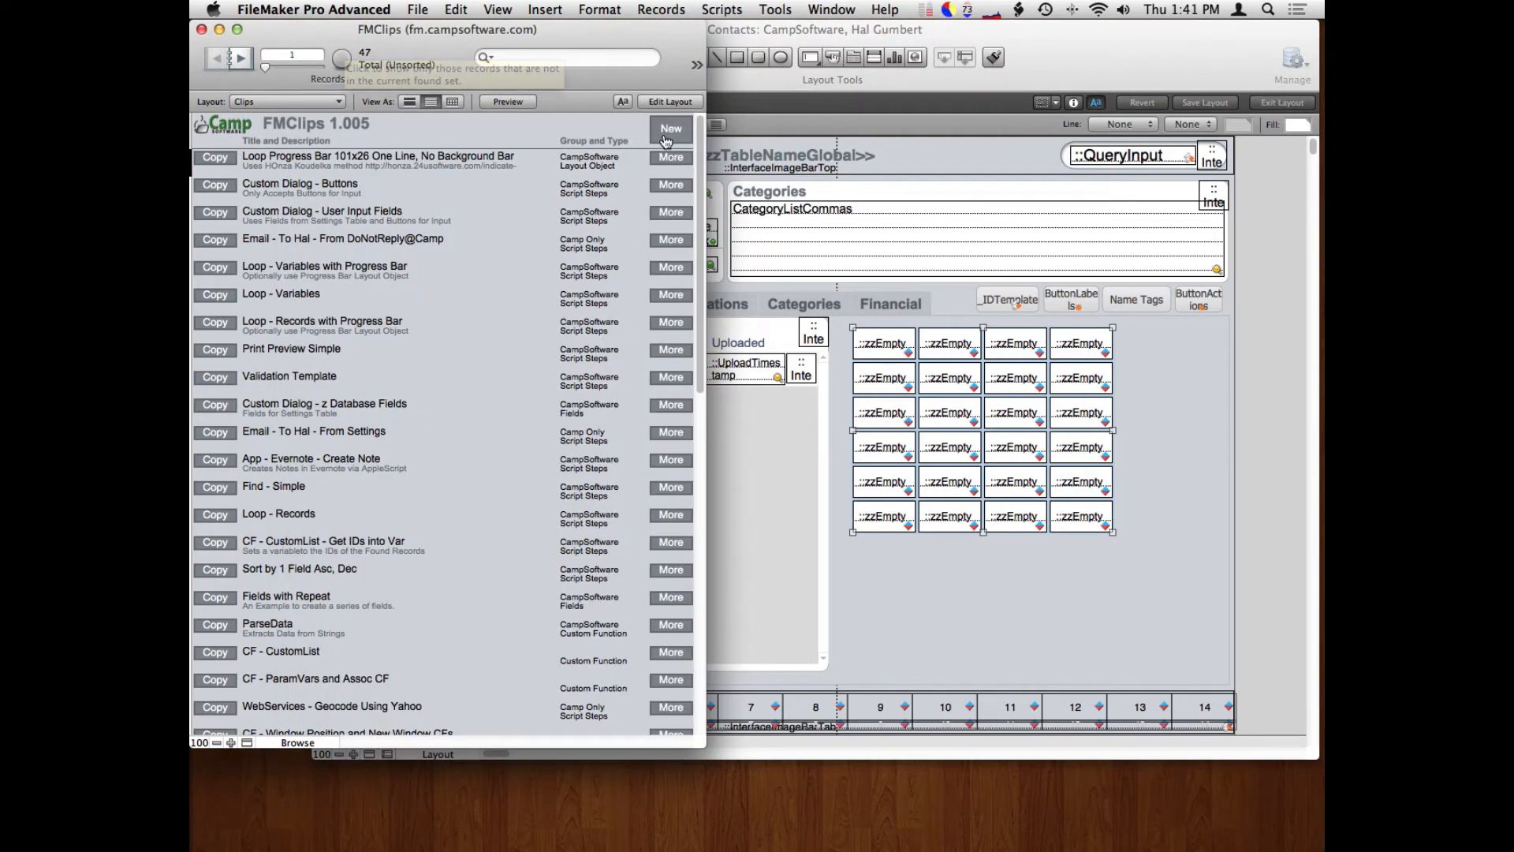
Create a new FMClips clip from the copied fields titled 'CF Change'.
{"action": "left_click", "coordinate": [670, 127]}
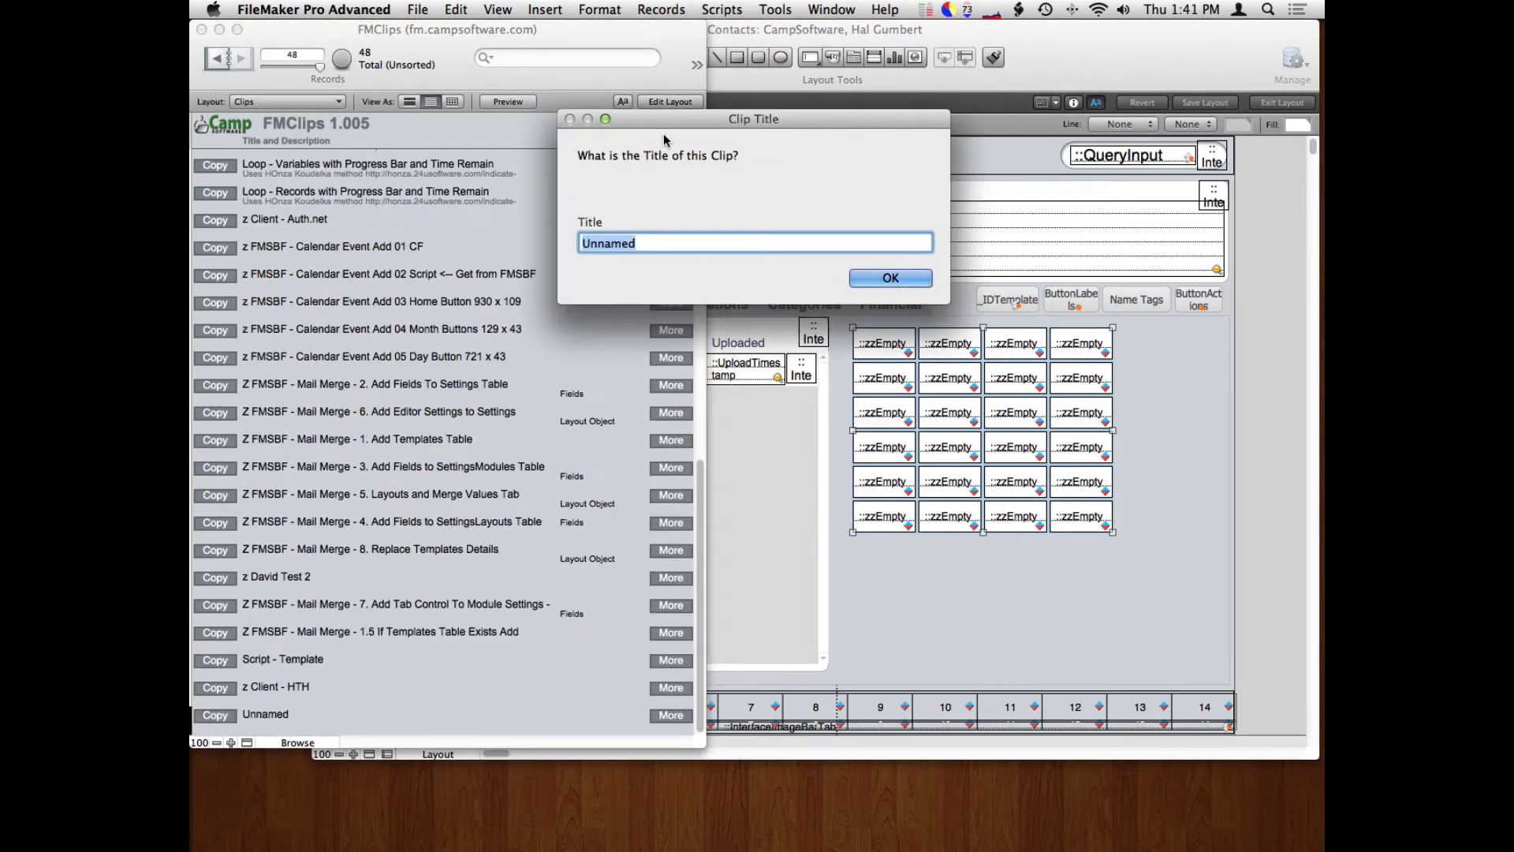
{"action": "type", "text": "CF Chang"}
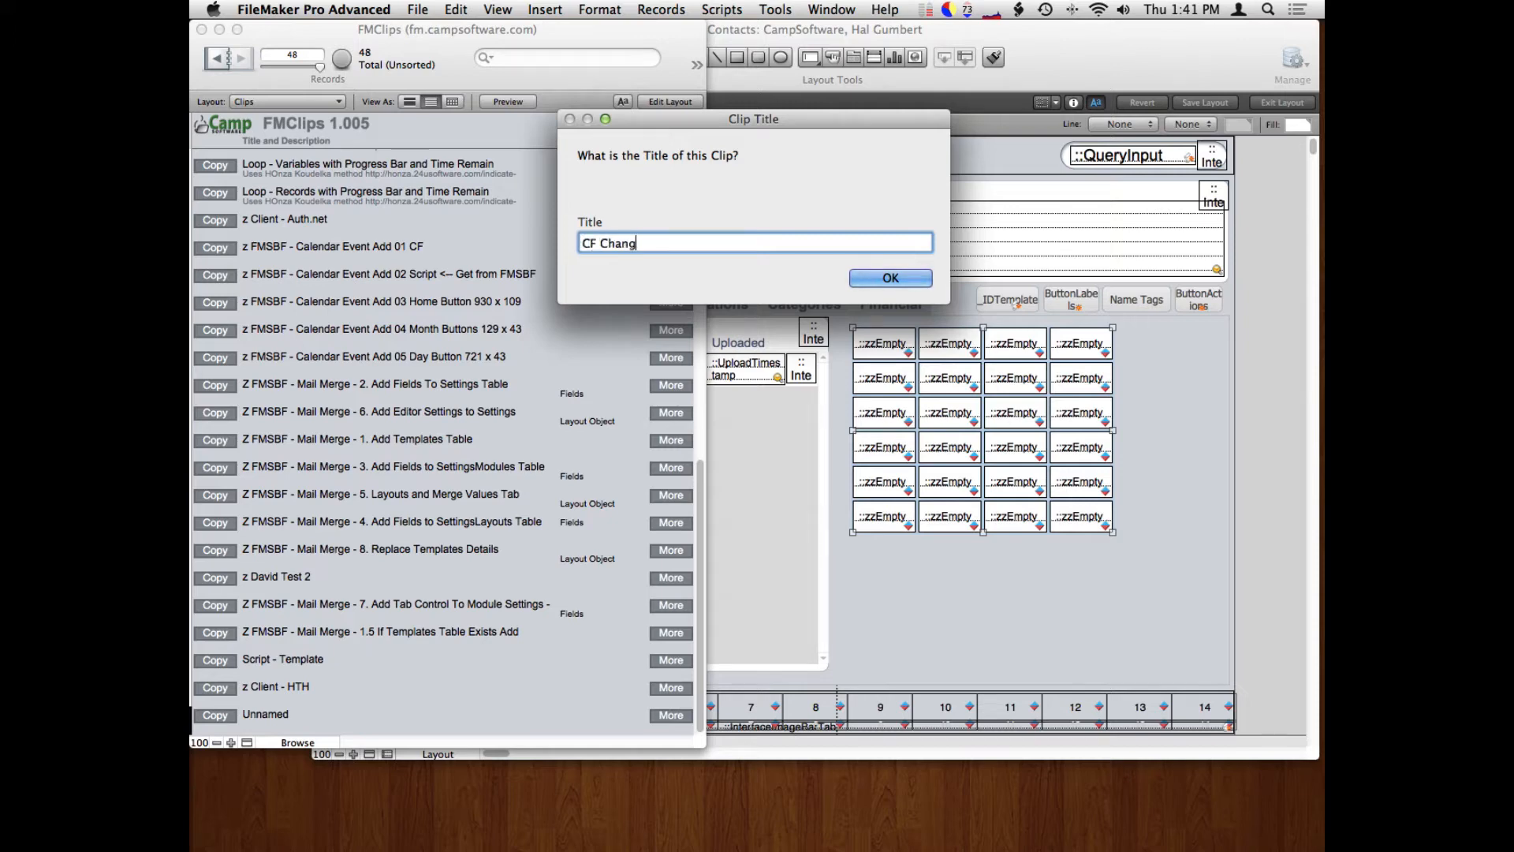
{"action": "left_click", "coordinate": [888, 277]}
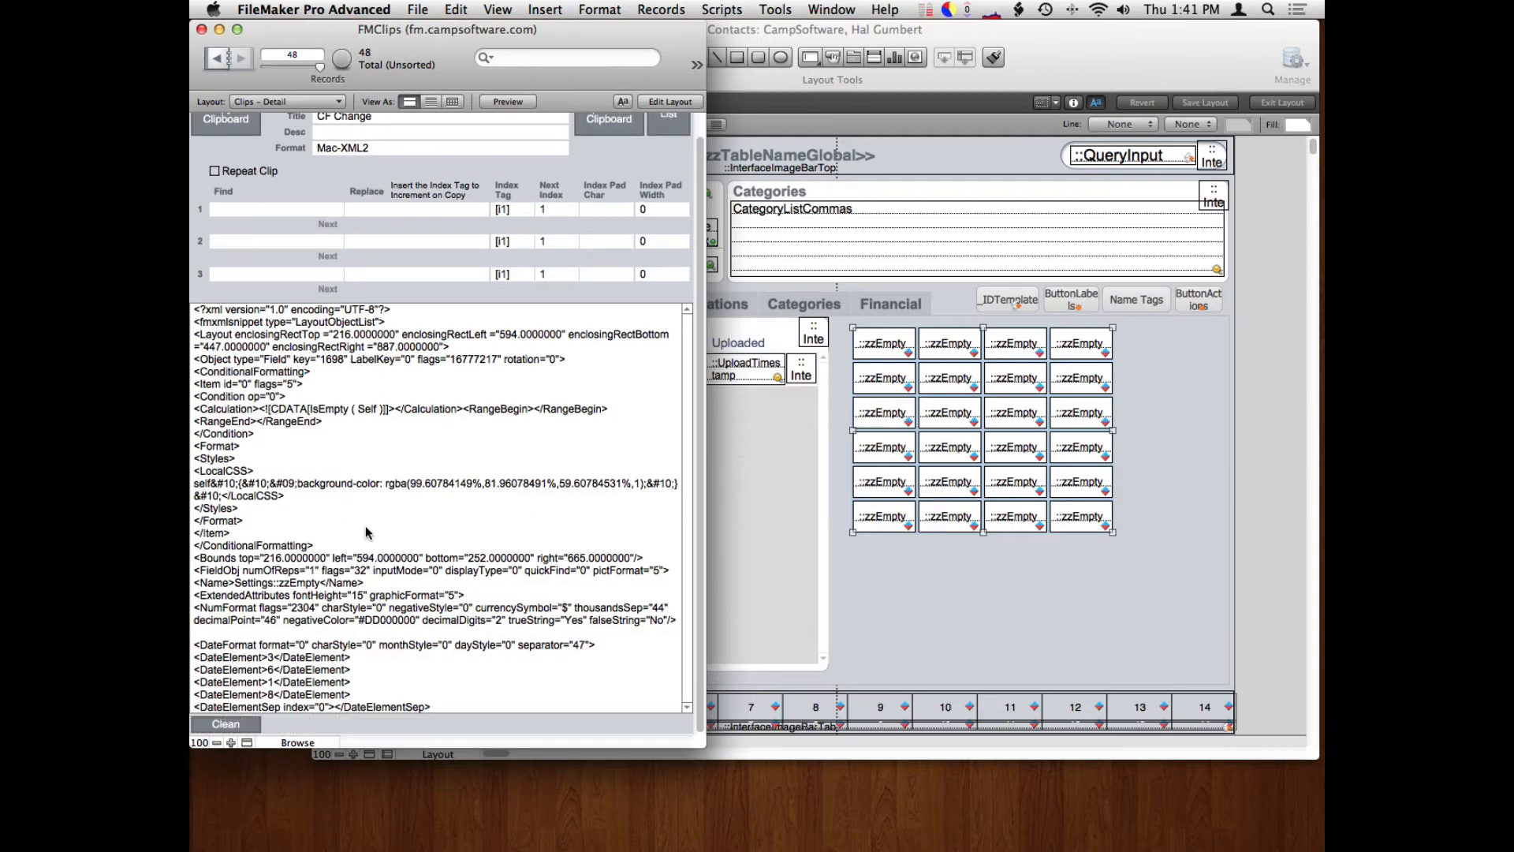
{"action": "scroll", "scroll_direction": "down", "scroll_amount": 3}
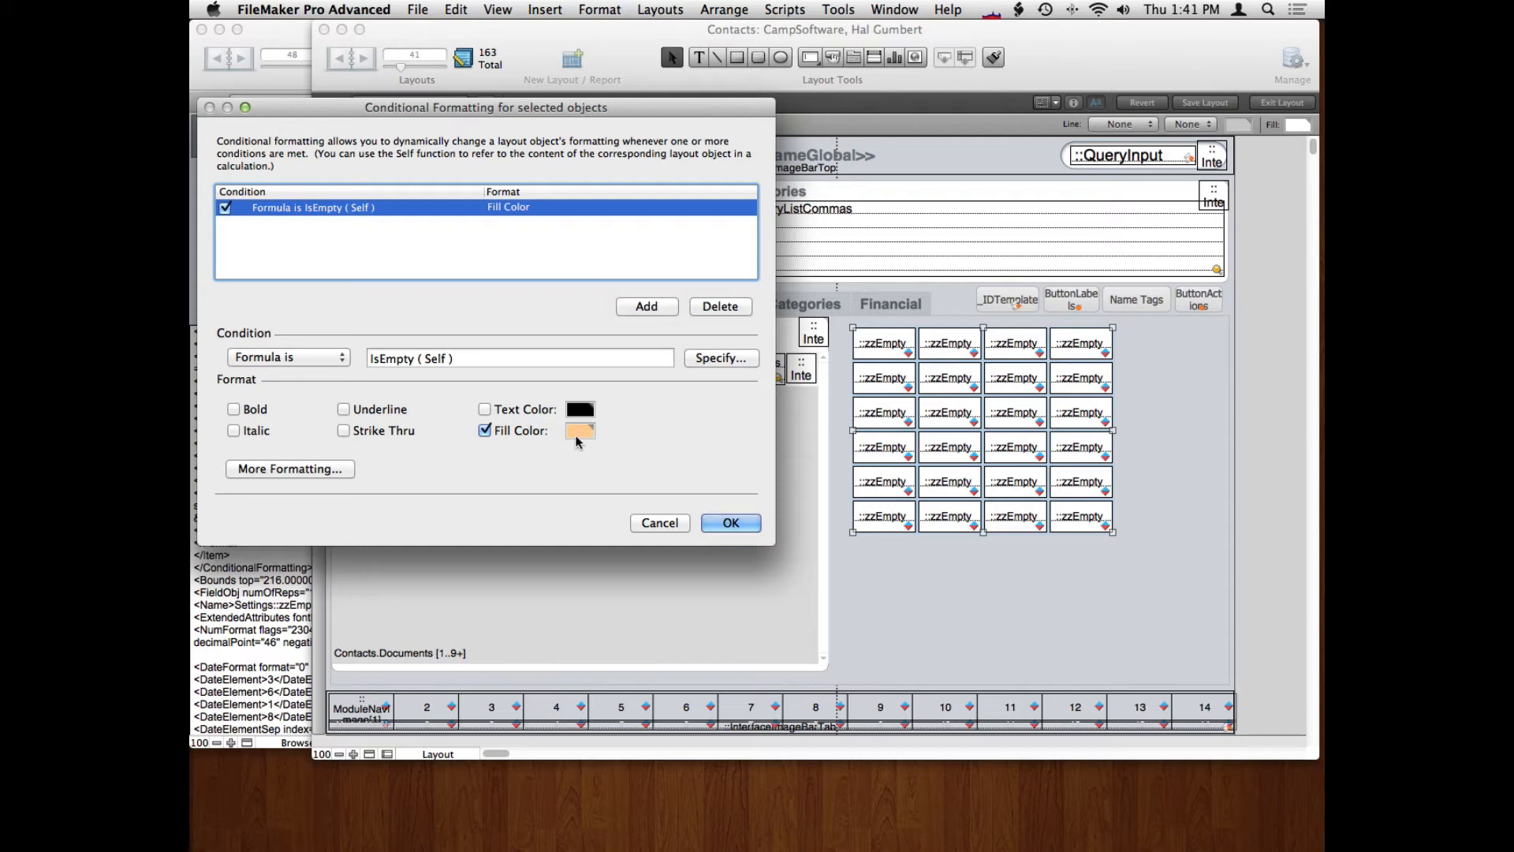
{"action": "left_click", "coordinate": [730, 522]}
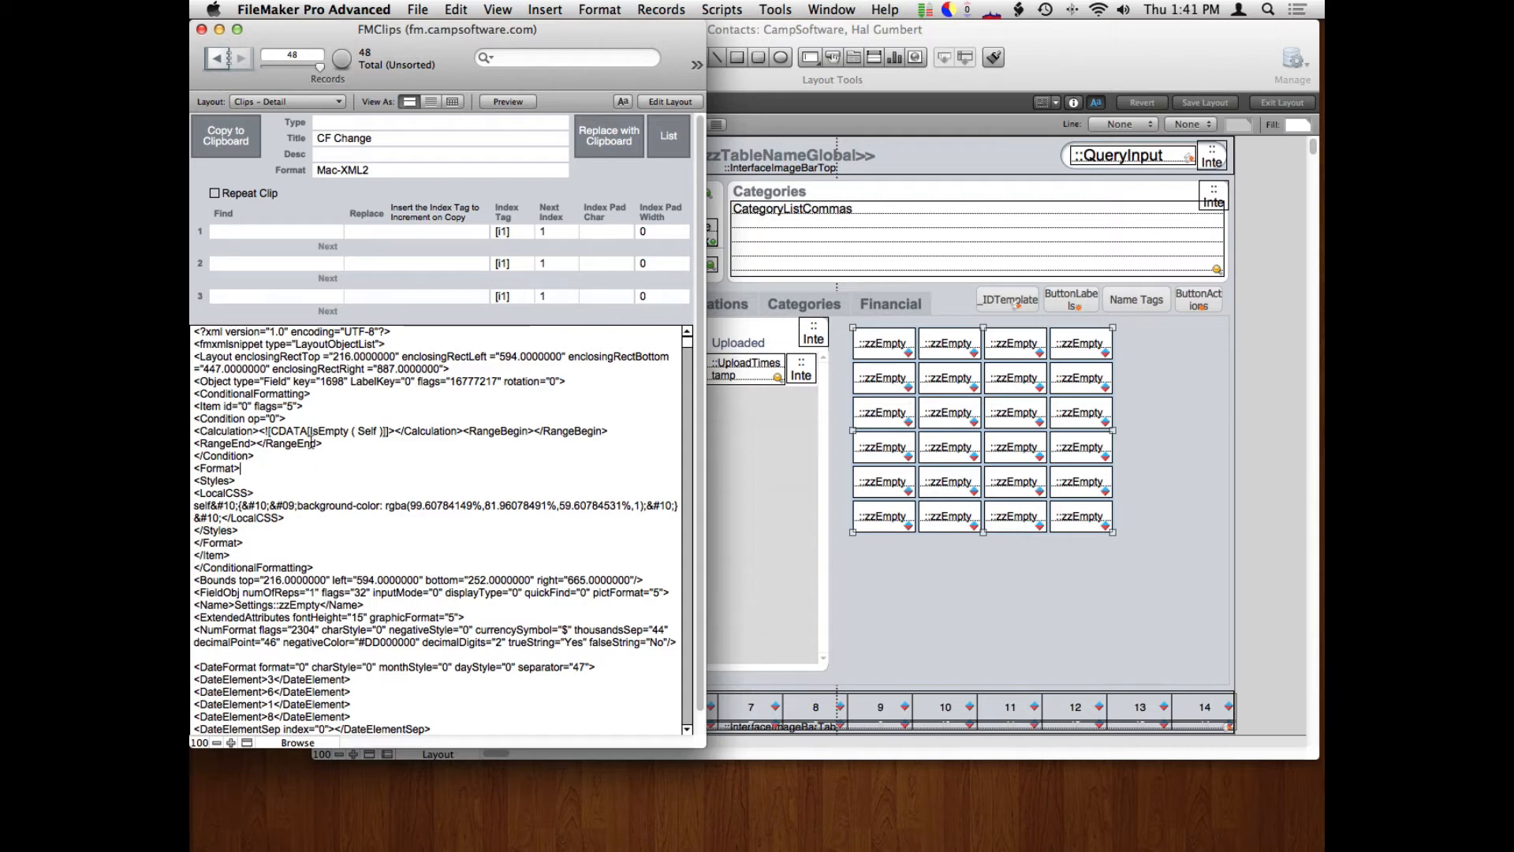
{"action": "mouse_move", "coordinate": [937, 406]}
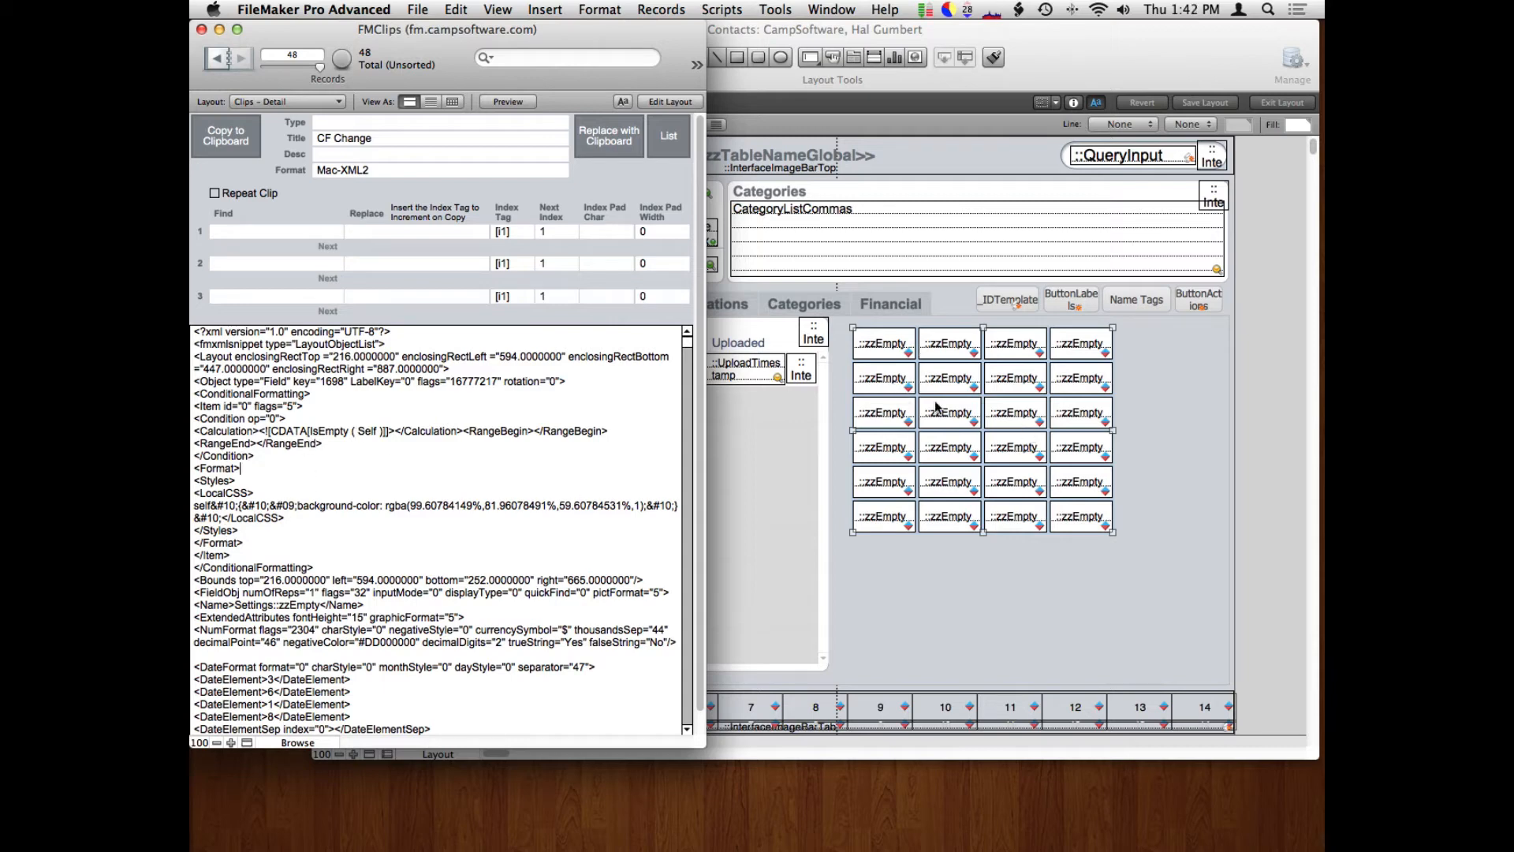
{"action": "mouse_move", "coordinate": [1028, 441]}
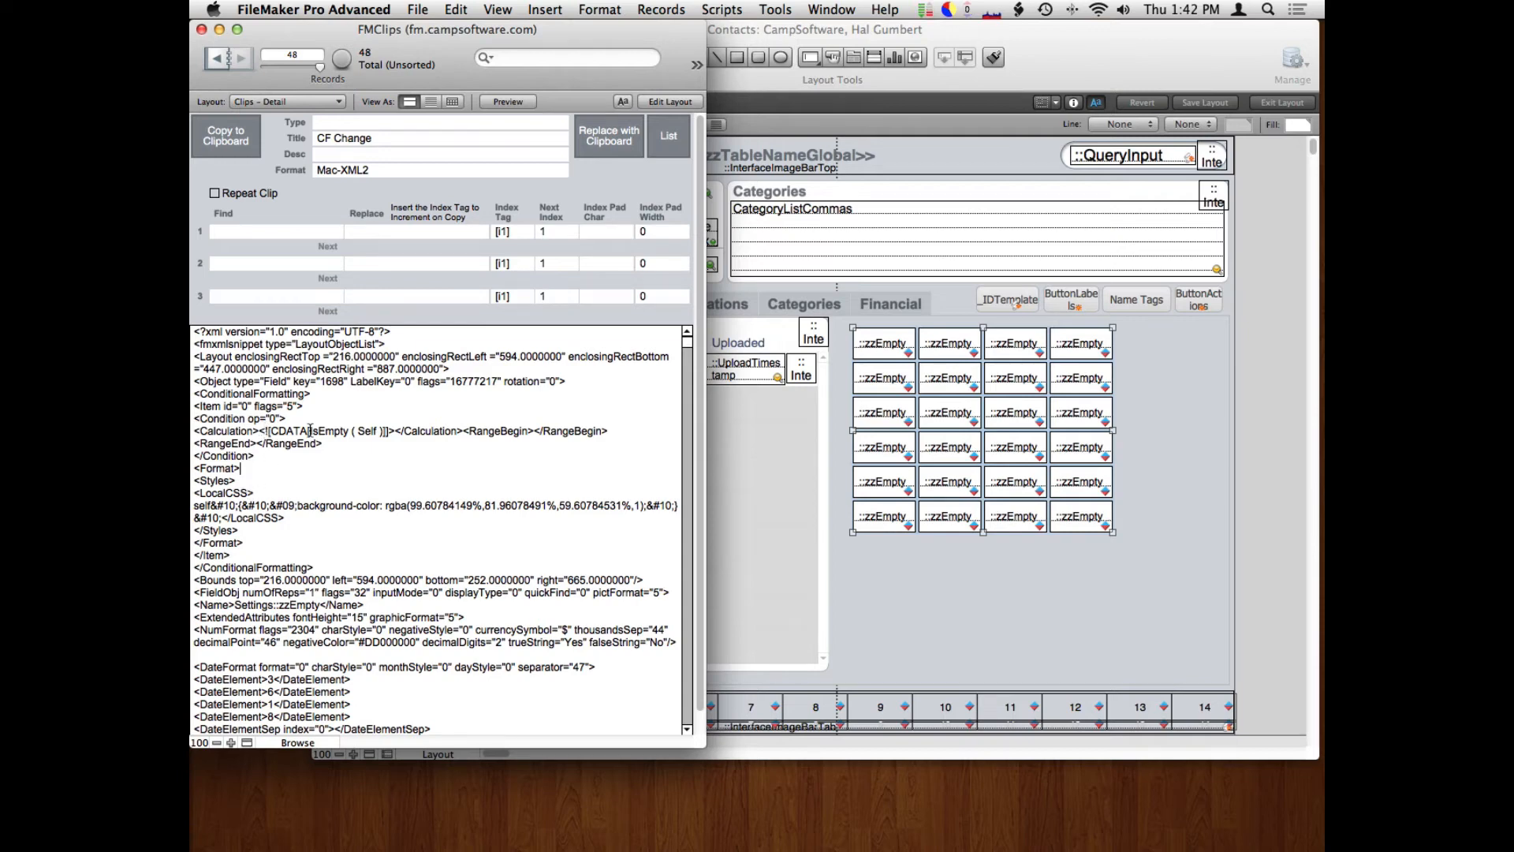
{"action": "double_click", "coordinate": [289, 431]}
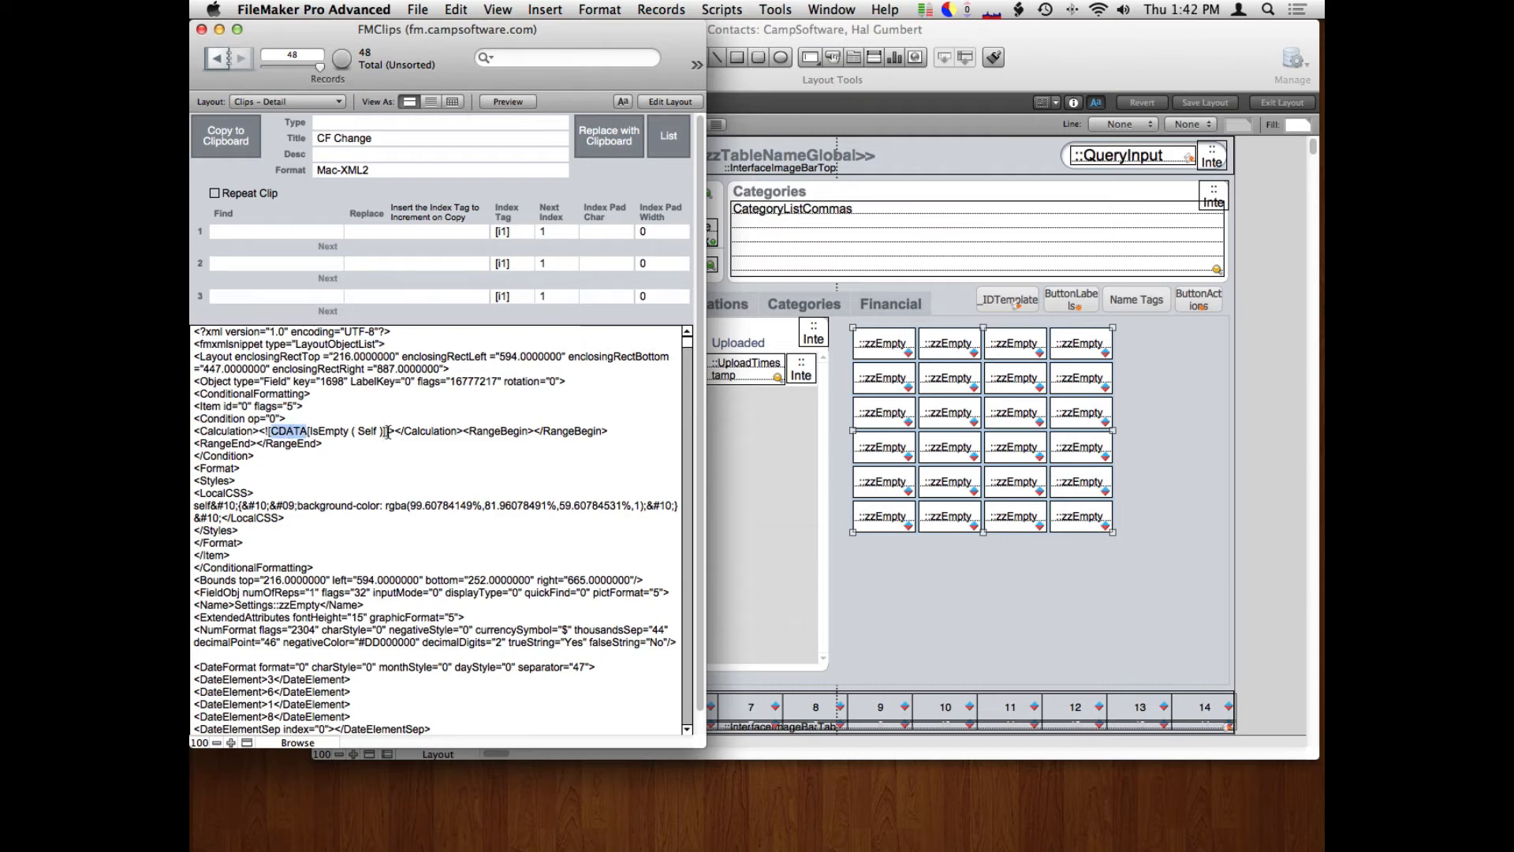
{"action": "double_click", "coordinate": [343, 431]}
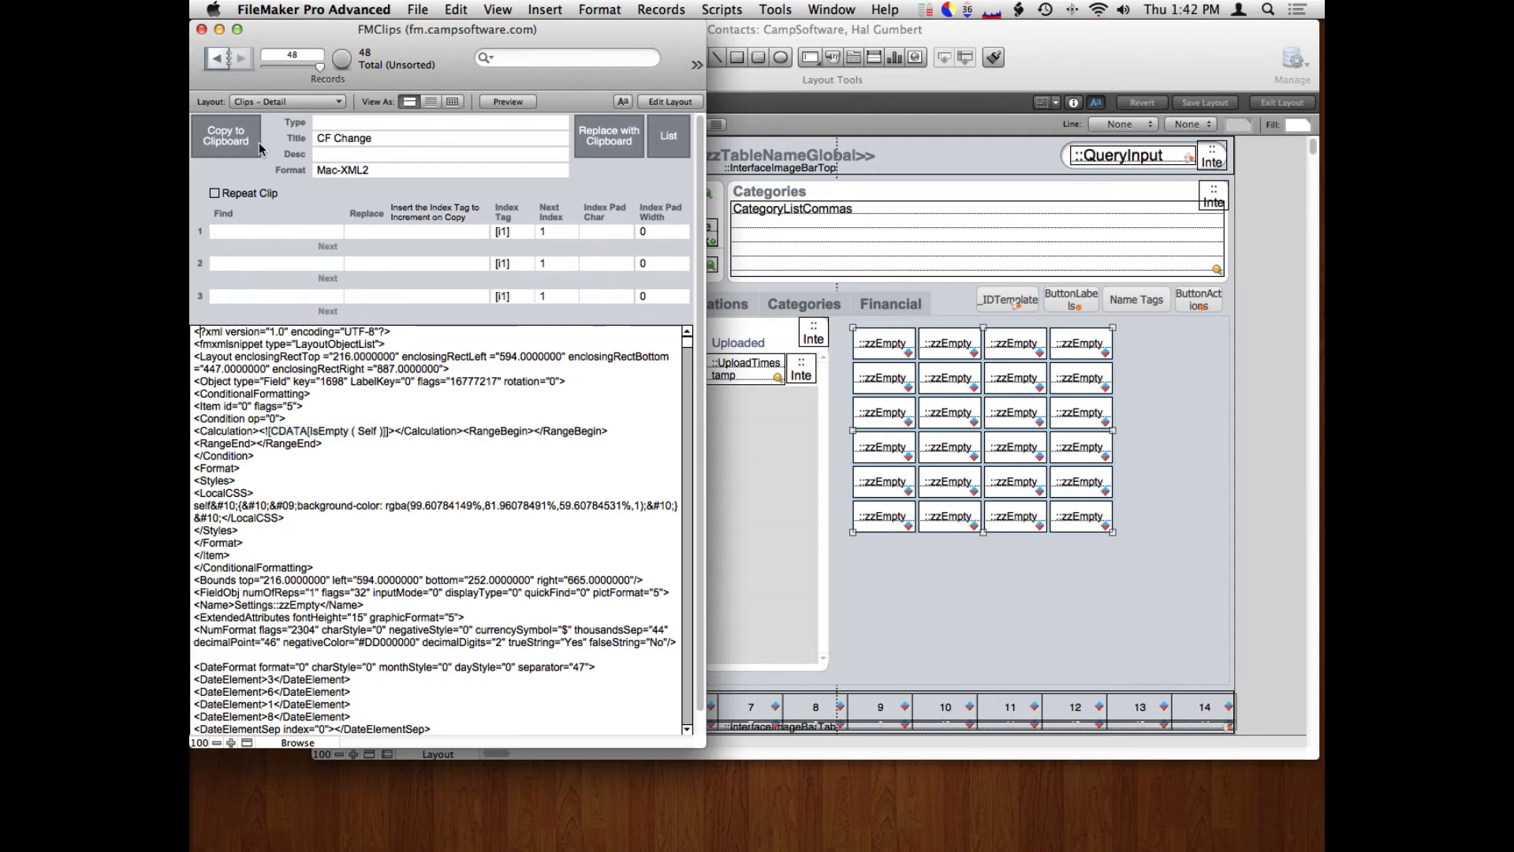
{"action": "left_click", "coordinate": [454, 9]}
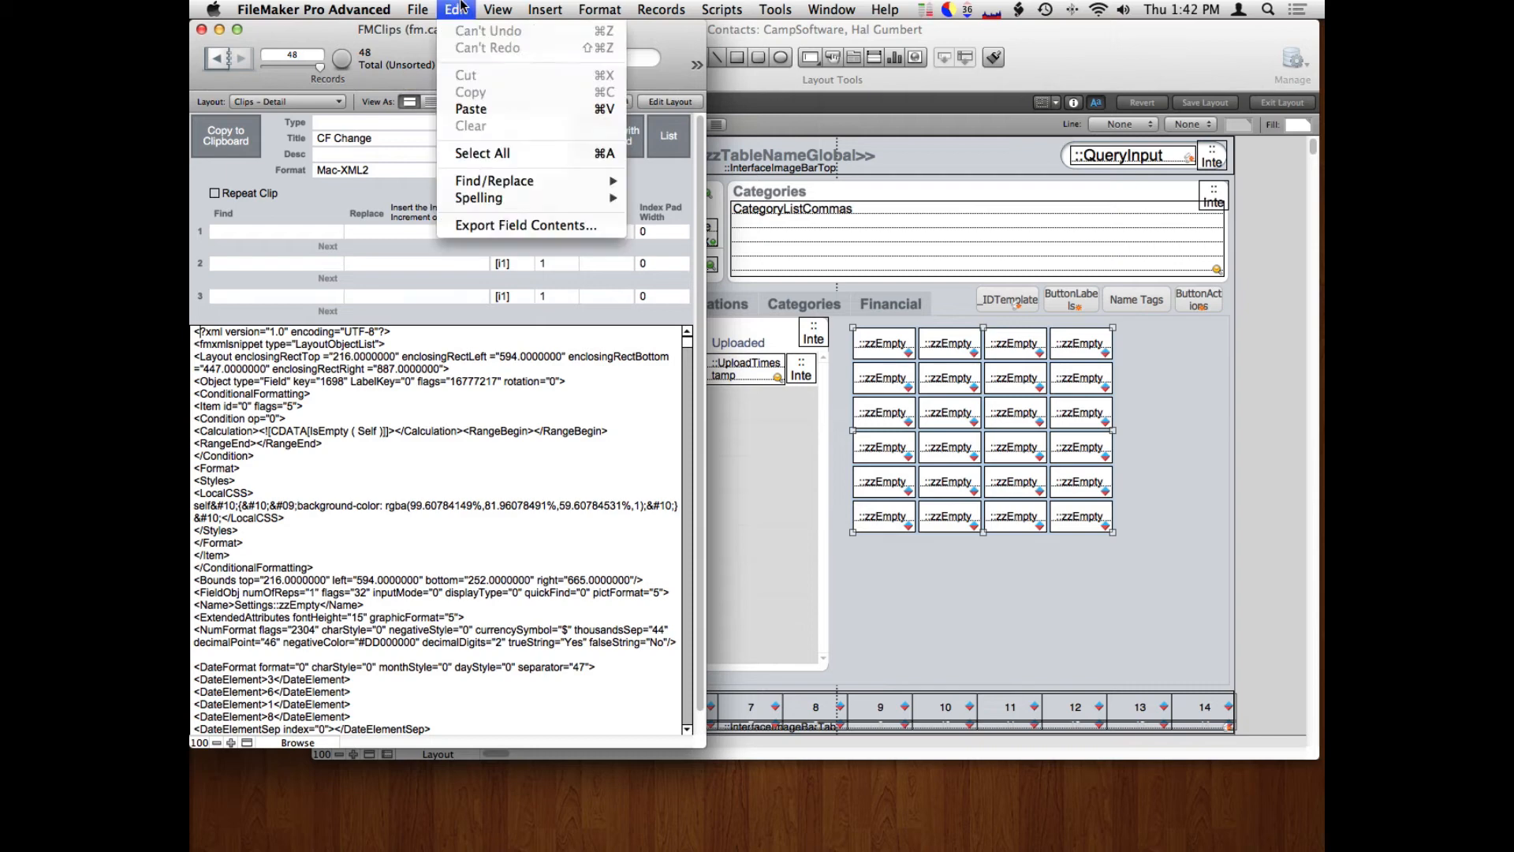
{"action": "mouse_move", "coordinate": [494, 180]}
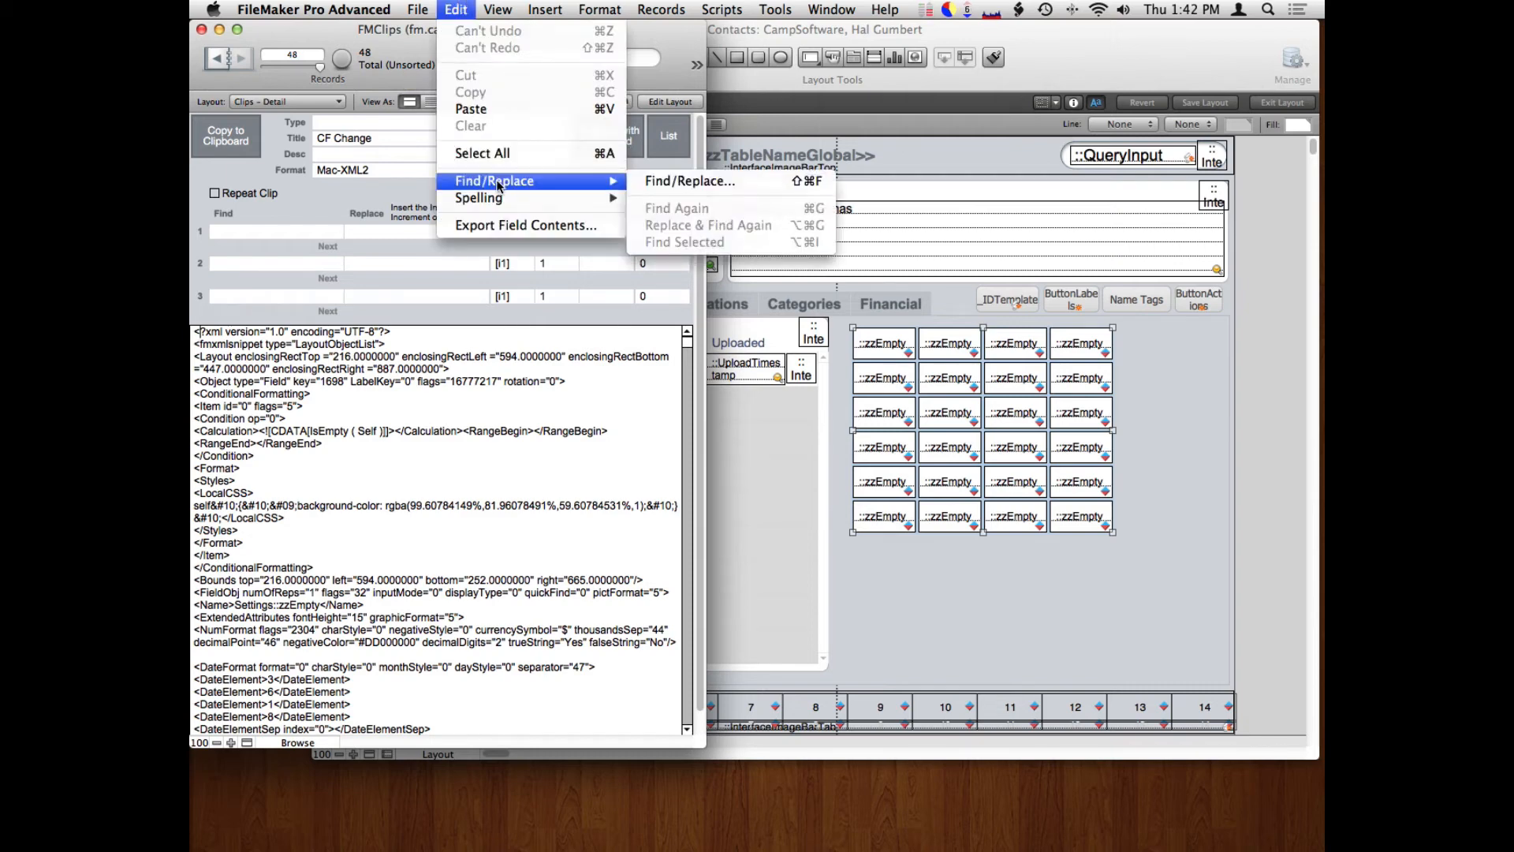
{"action": "mouse_move", "coordinate": [689, 180]}
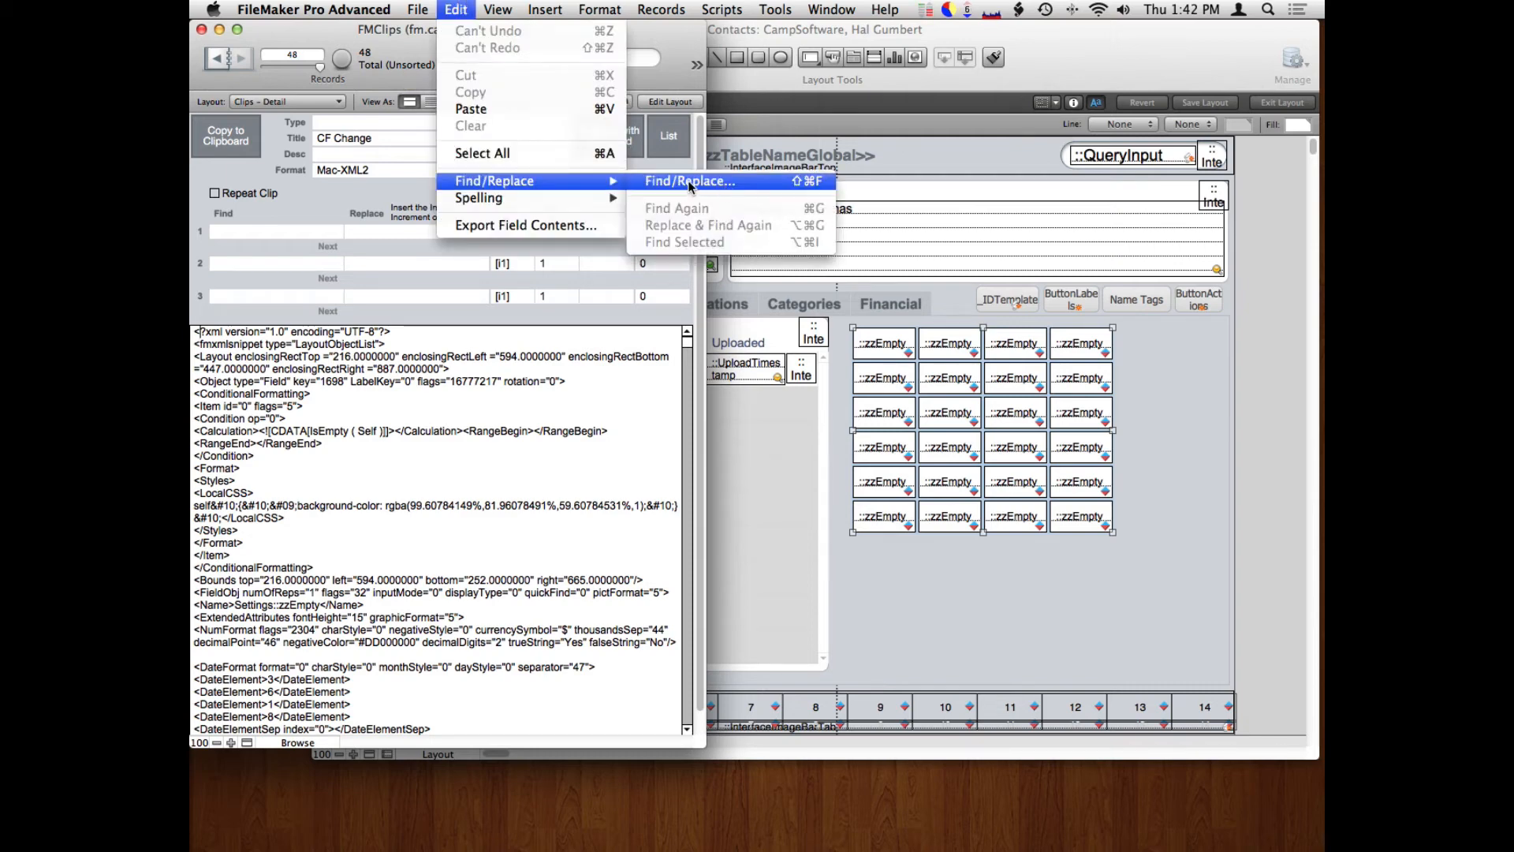
Set Find/Replace to swap CDATA[IsEmpty ( Self )]] for CDATA[1]] in the current record's current field.
{"action": "left_click", "coordinate": [687, 180]}
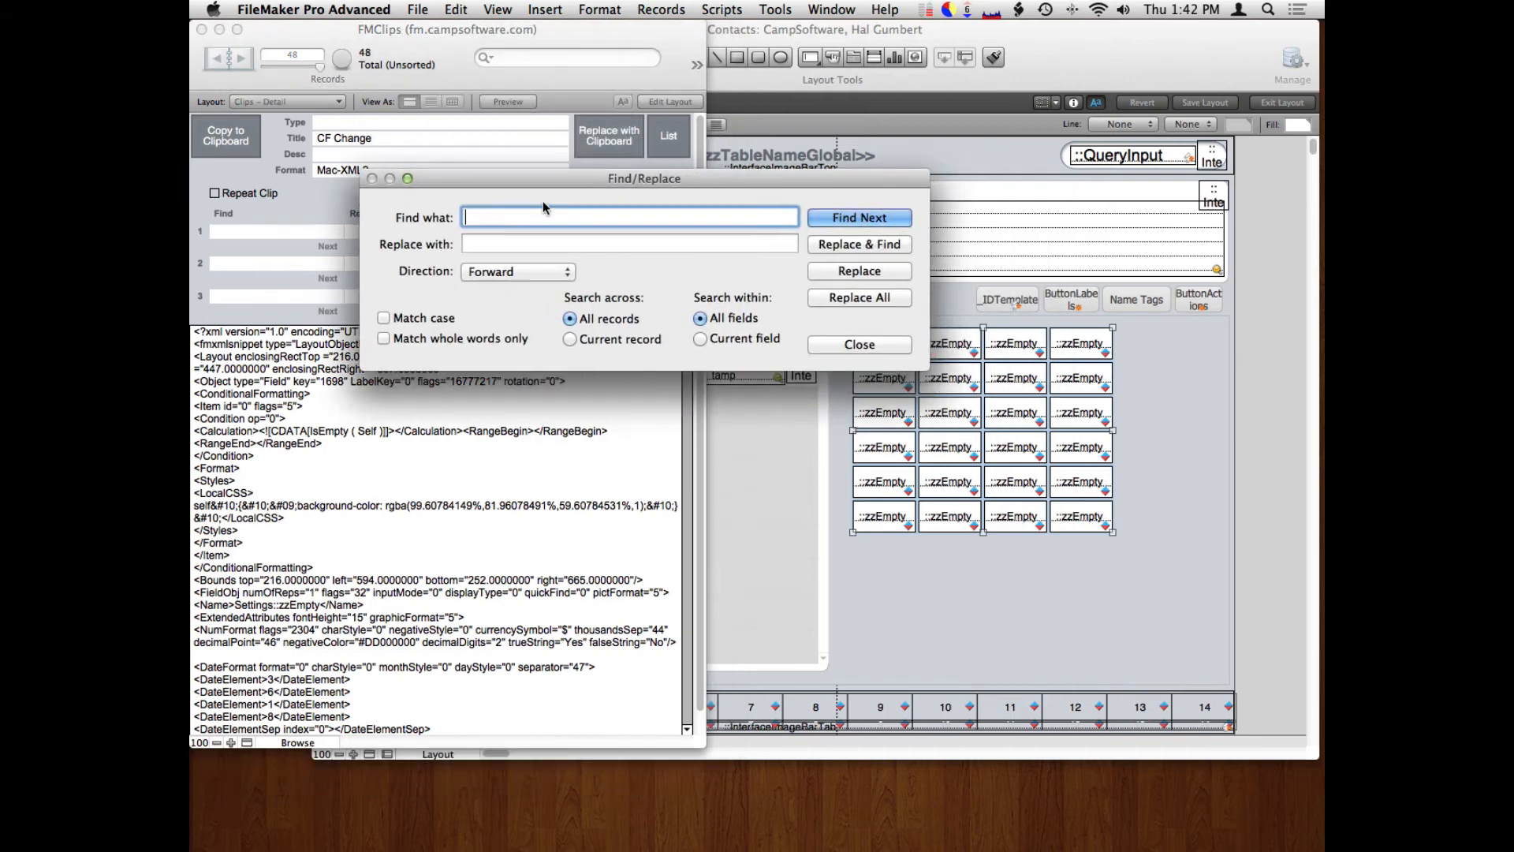
{"action": "type", "text": "CDATA[IsEmpty ( Self )]]"}
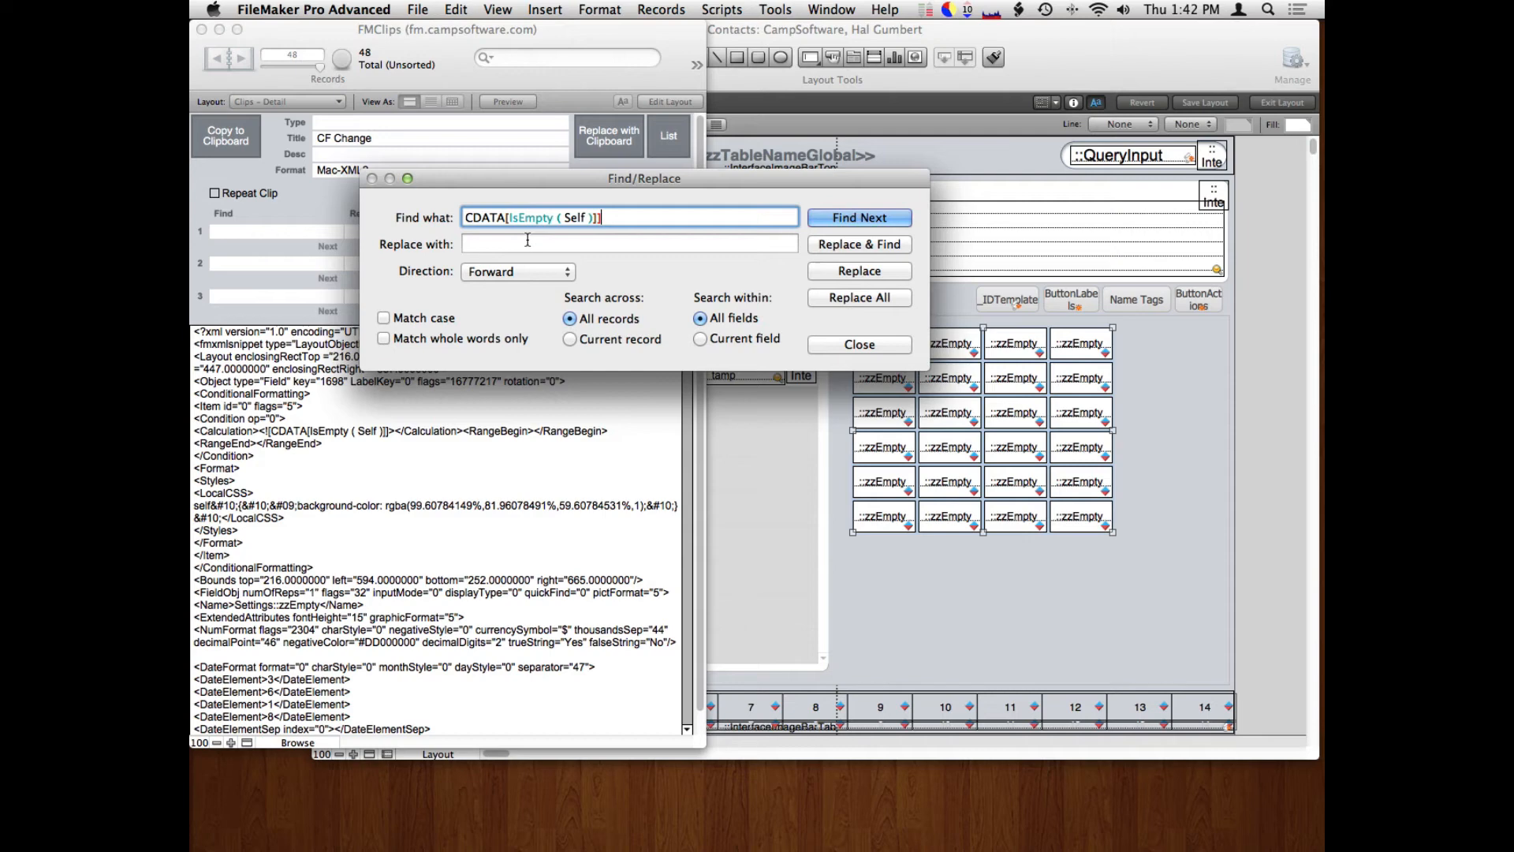
{"action": "type", "text": "CDATA[IsEmpty ( Self )]]"}
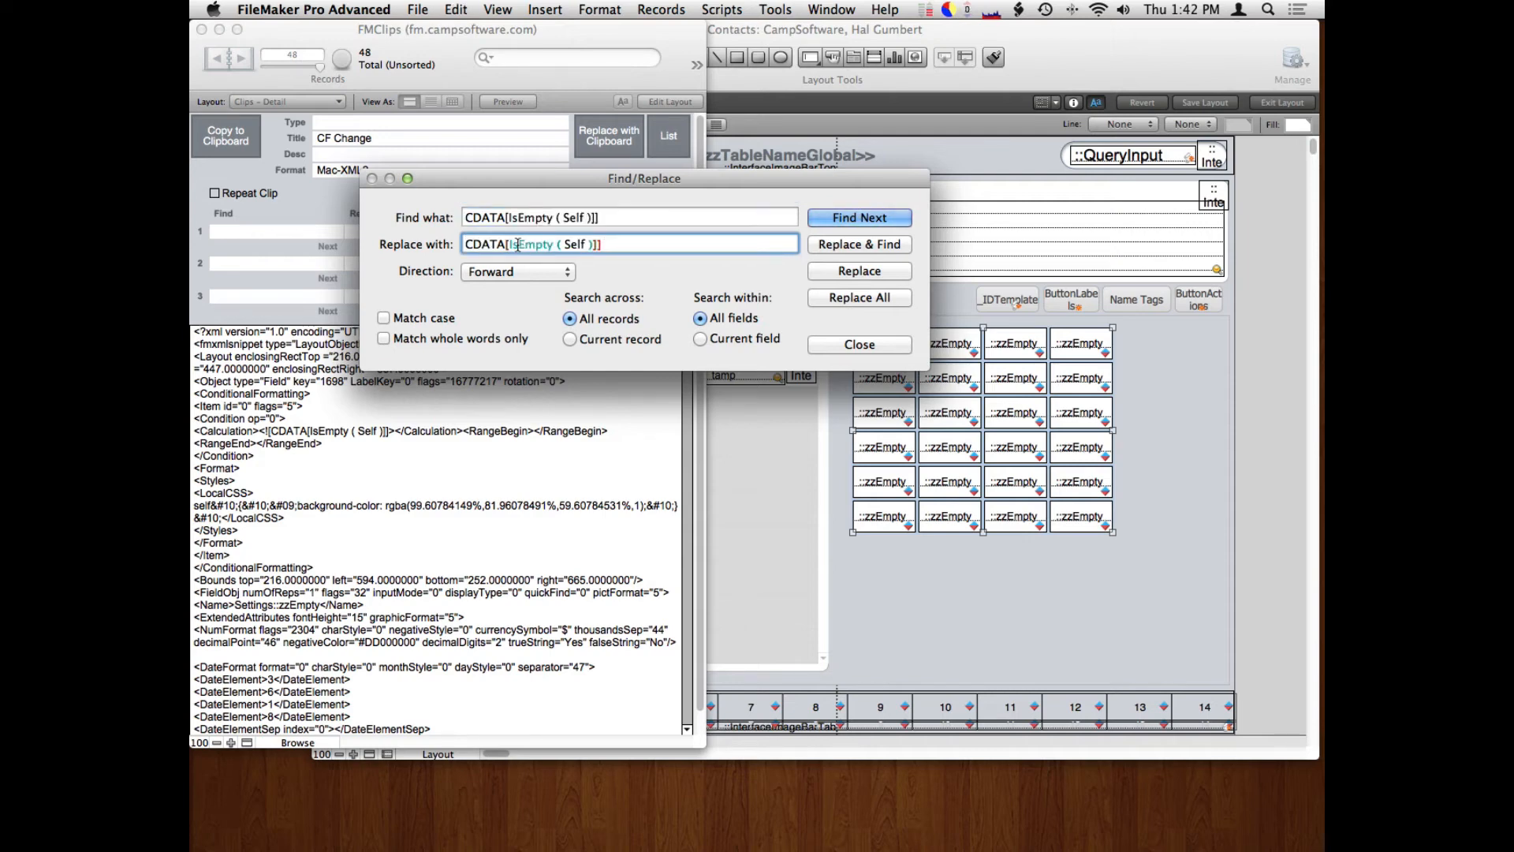
{"action": "double_click", "coordinate": [572, 243]}
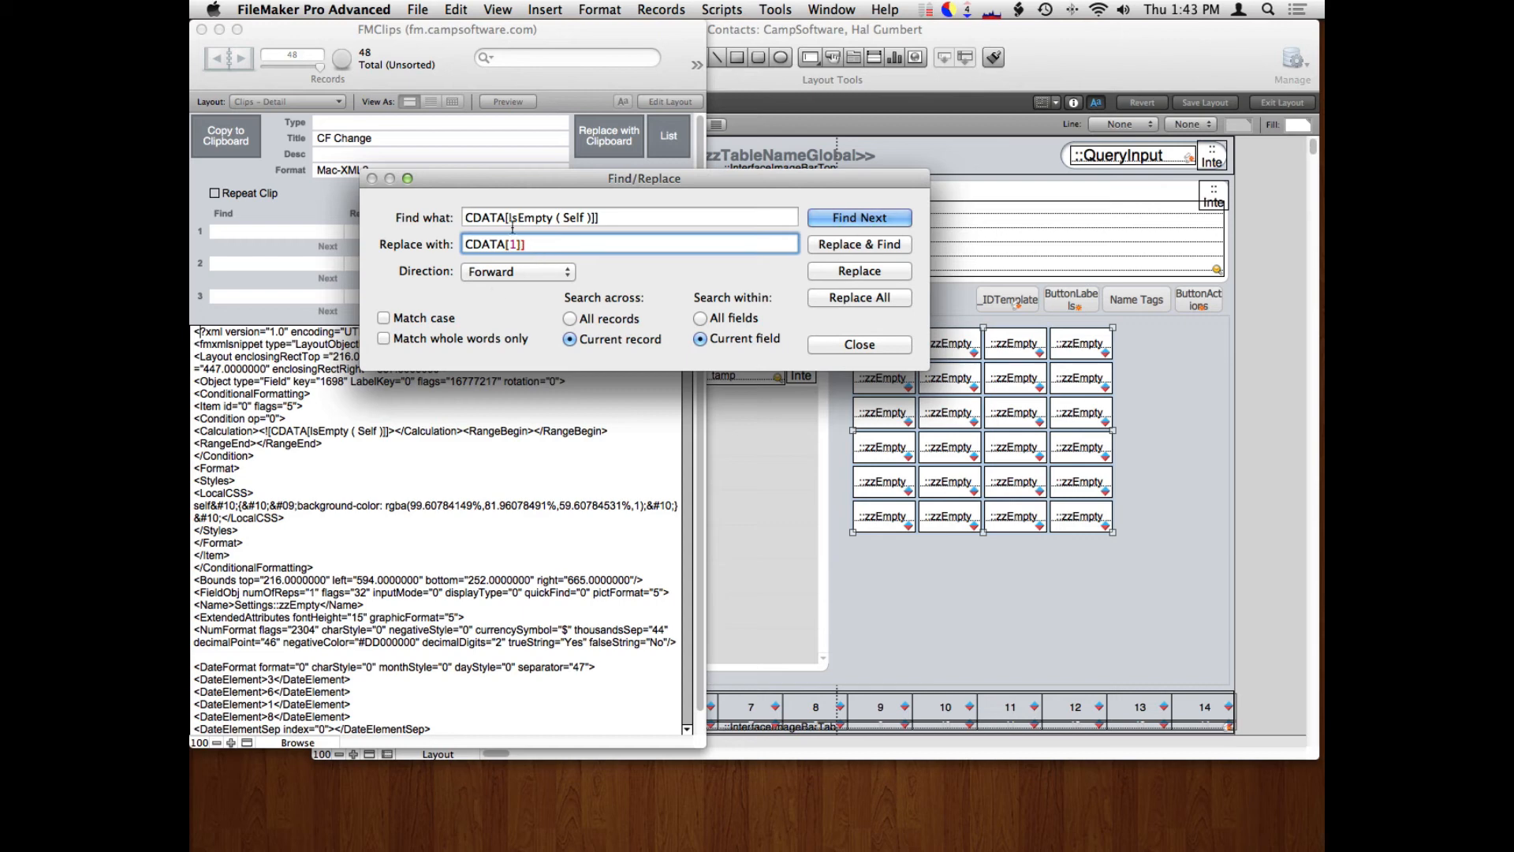
Replace all 24 IsEmpty ( Self ) occurrences with 1 and dismiss the summary.
{"action": "left_click", "coordinate": [858, 298]}
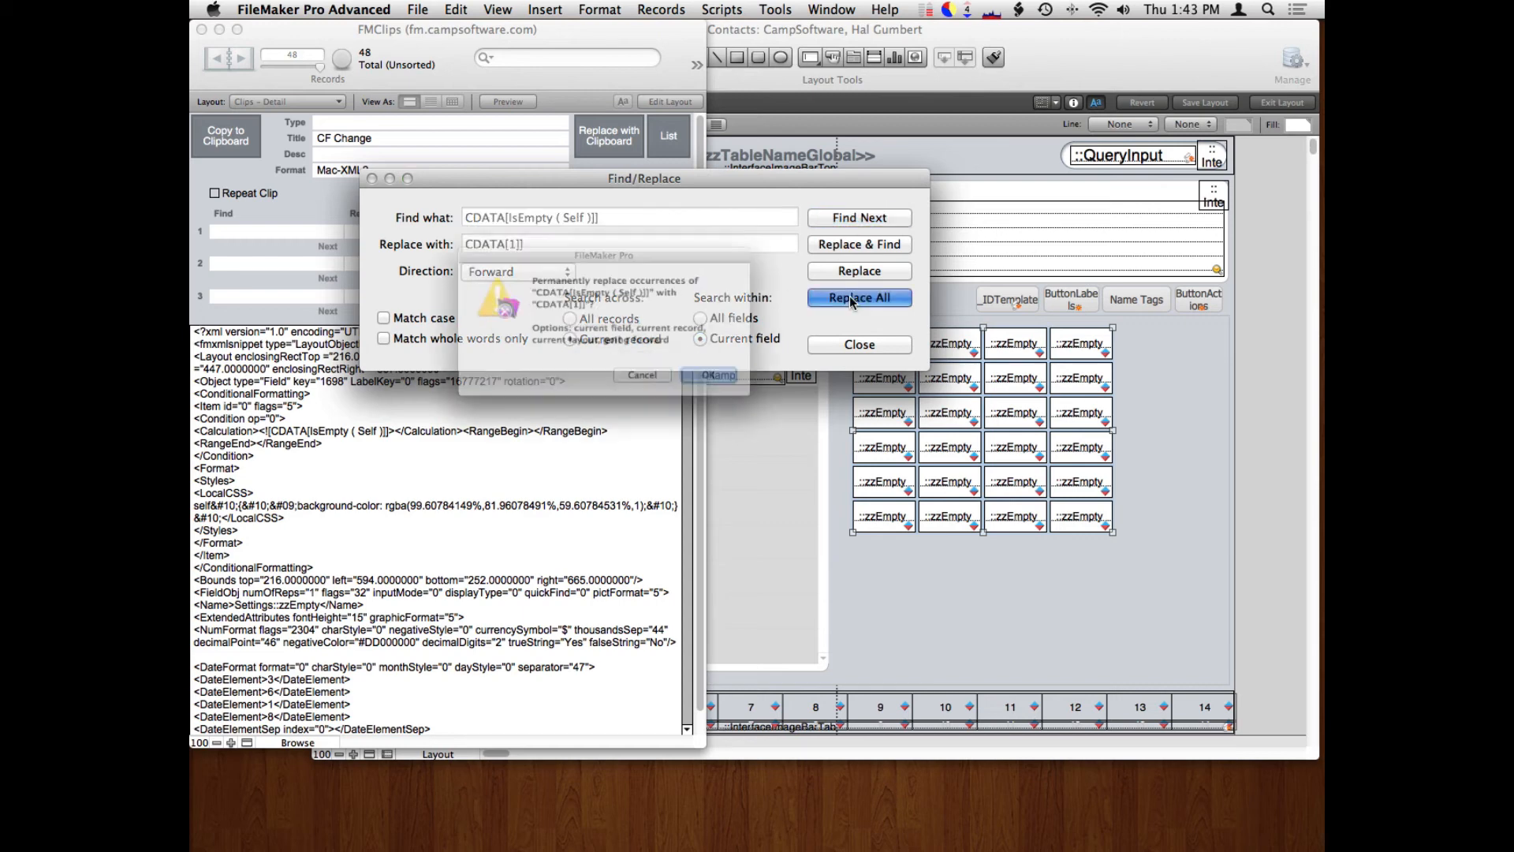
{"action": "left_click", "coordinate": [858, 296]}
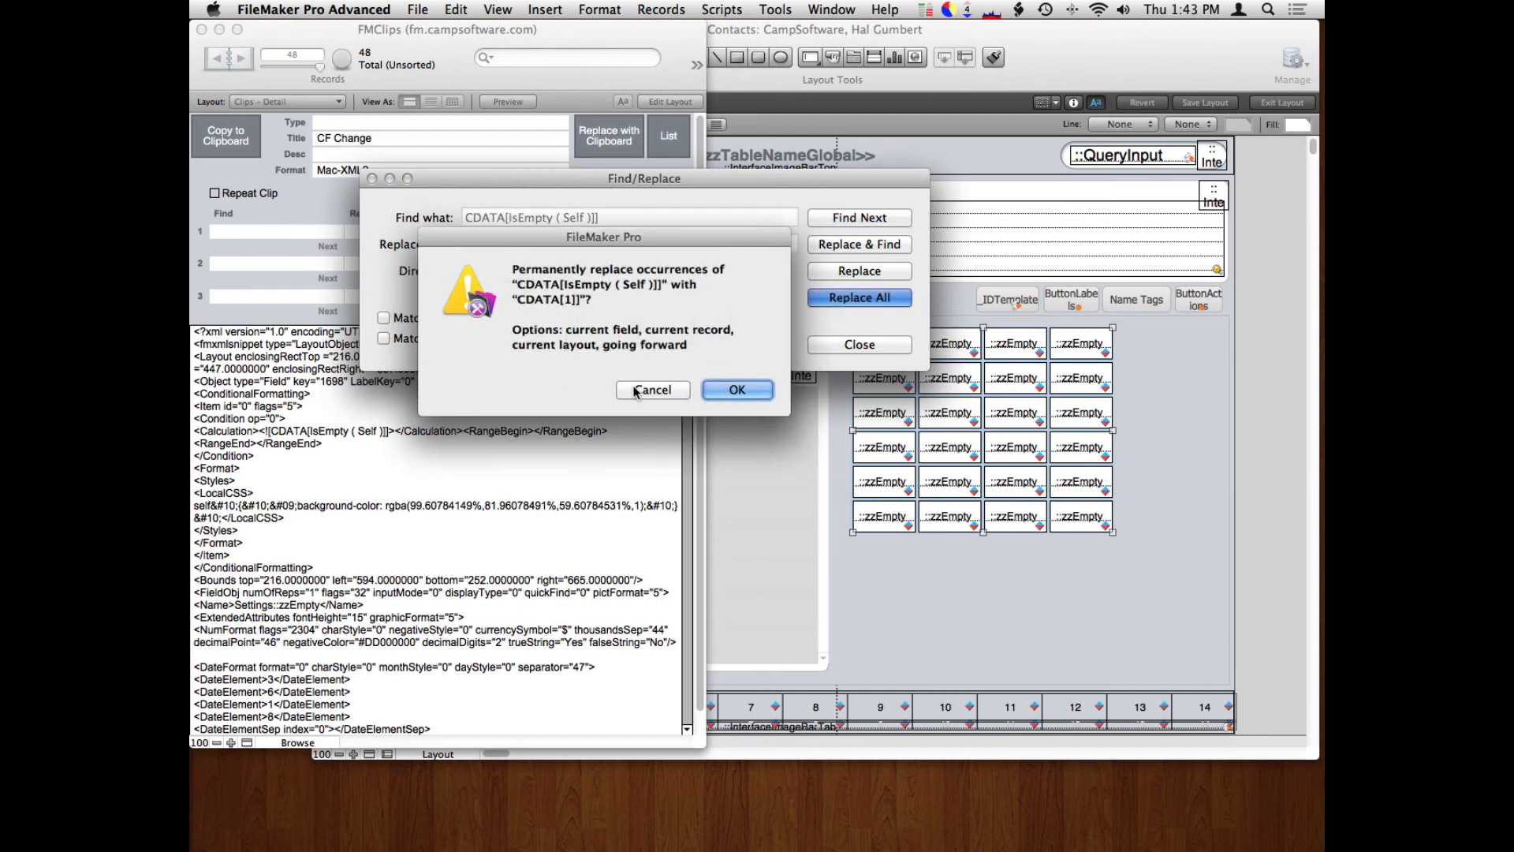
{"action": "left_click", "coordinate": [736, 390]}
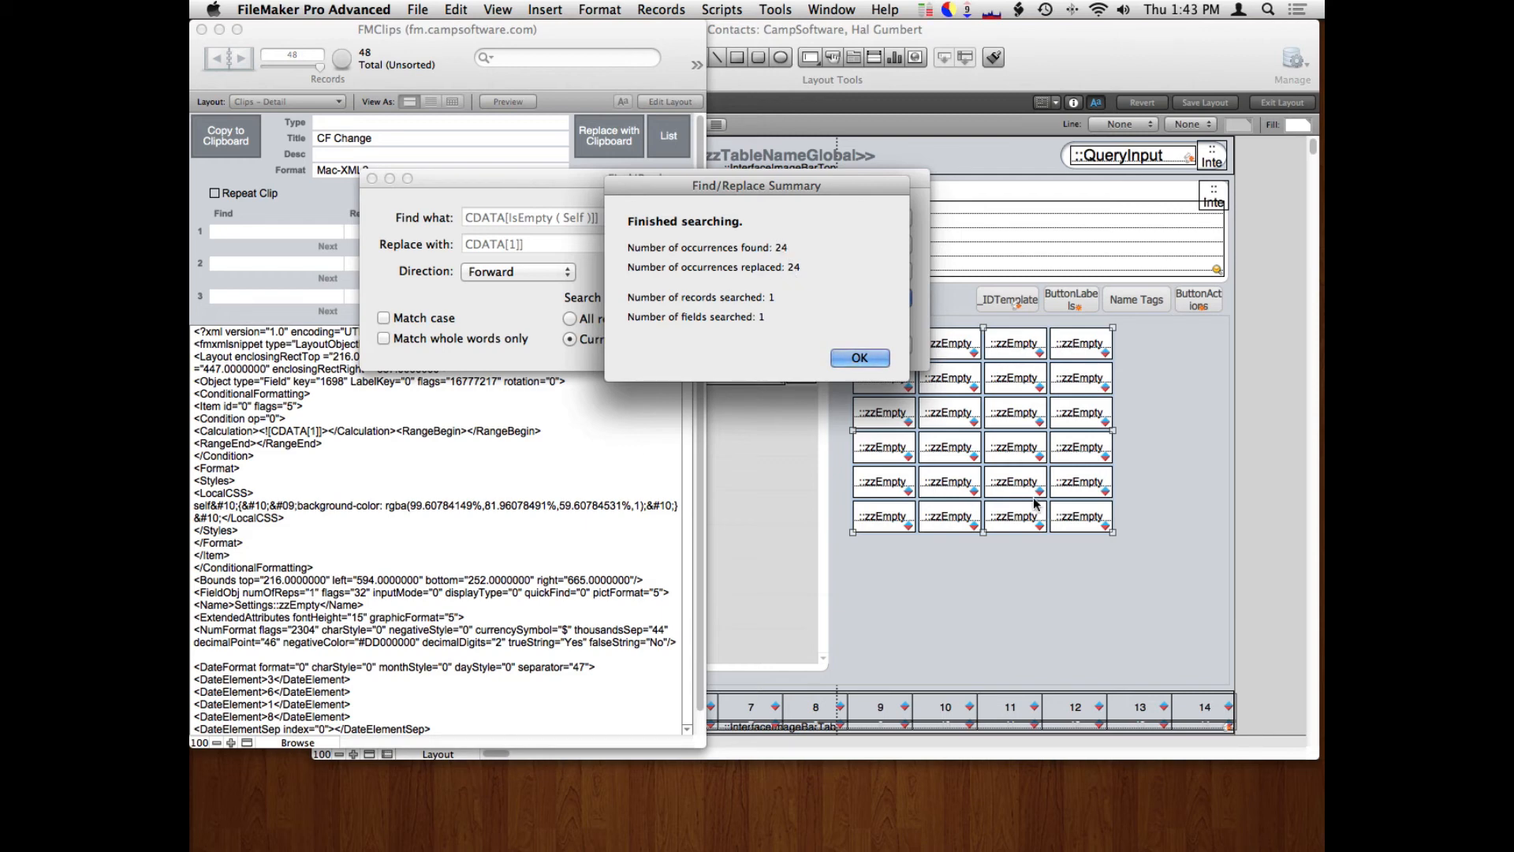
{"action": "mouse_move", "coordinate": [1134, 360]}
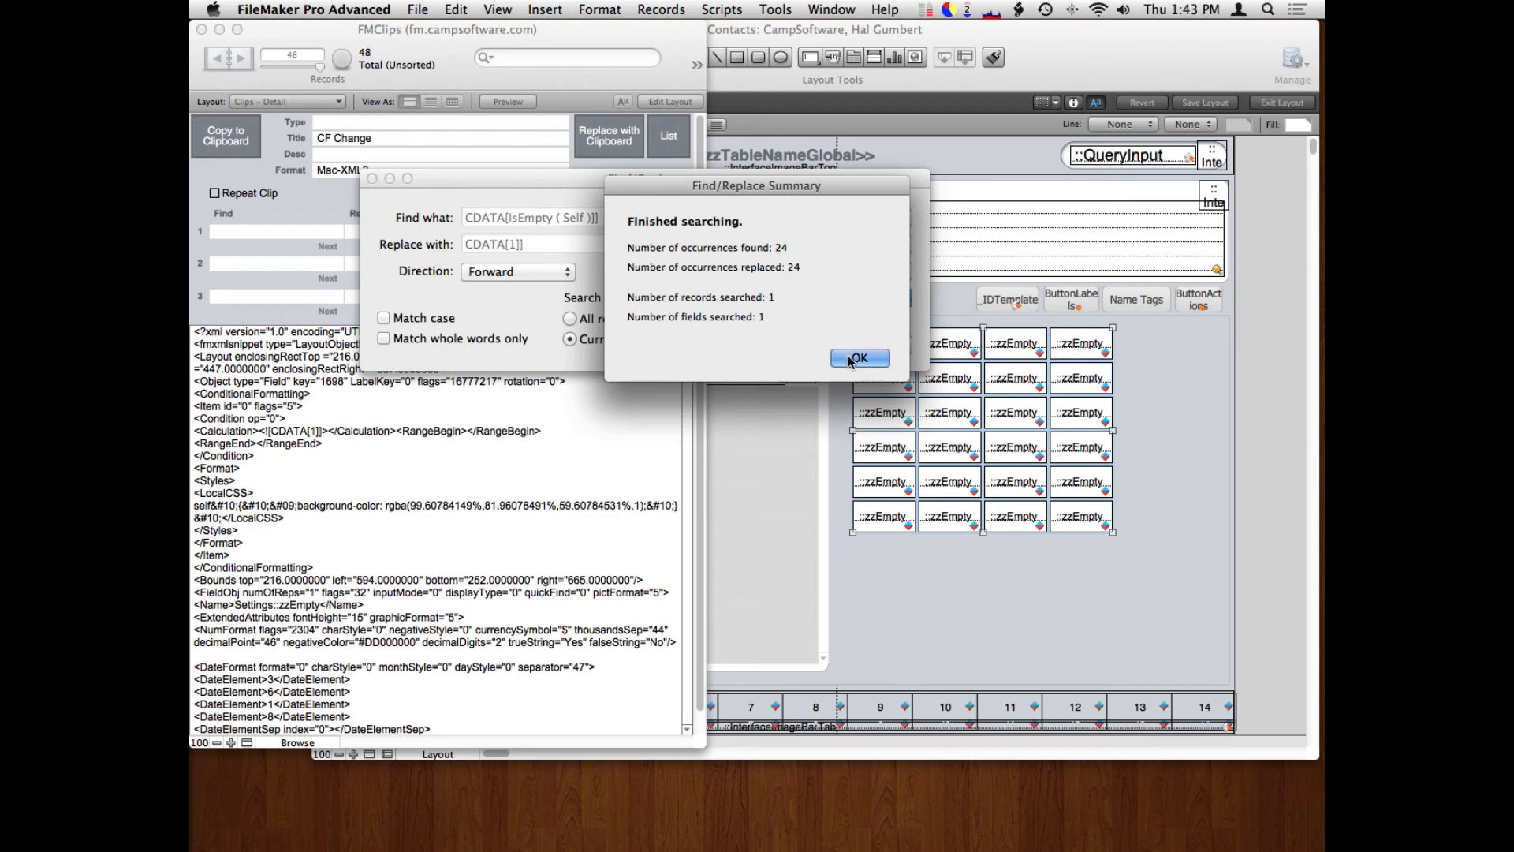
{"action": "left_click", "coordinate": [858, 359]}
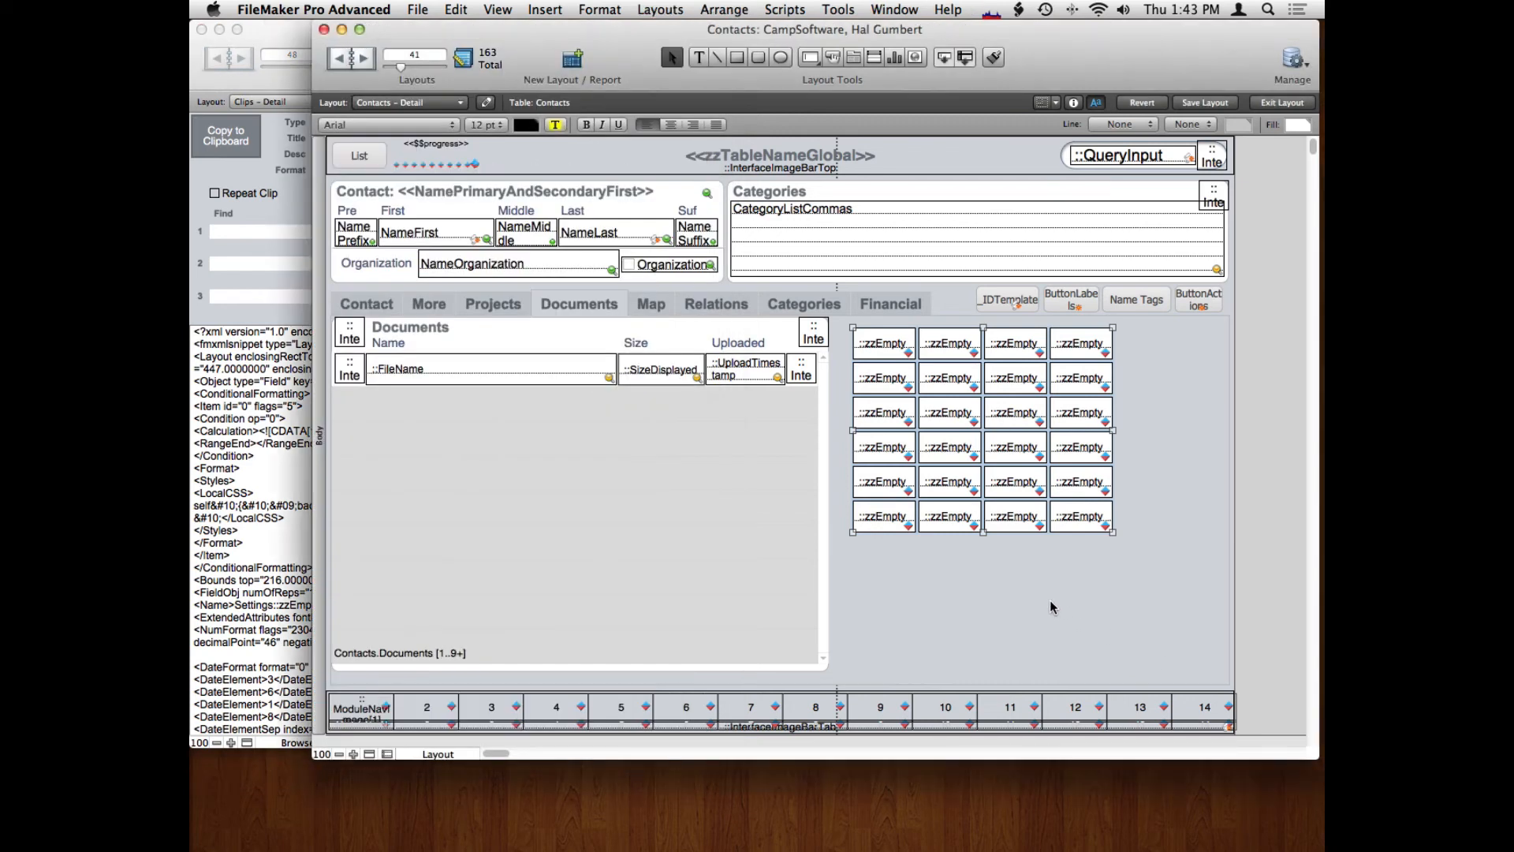
{"action": "mouse_move", "coordinate": [1257, 558]}
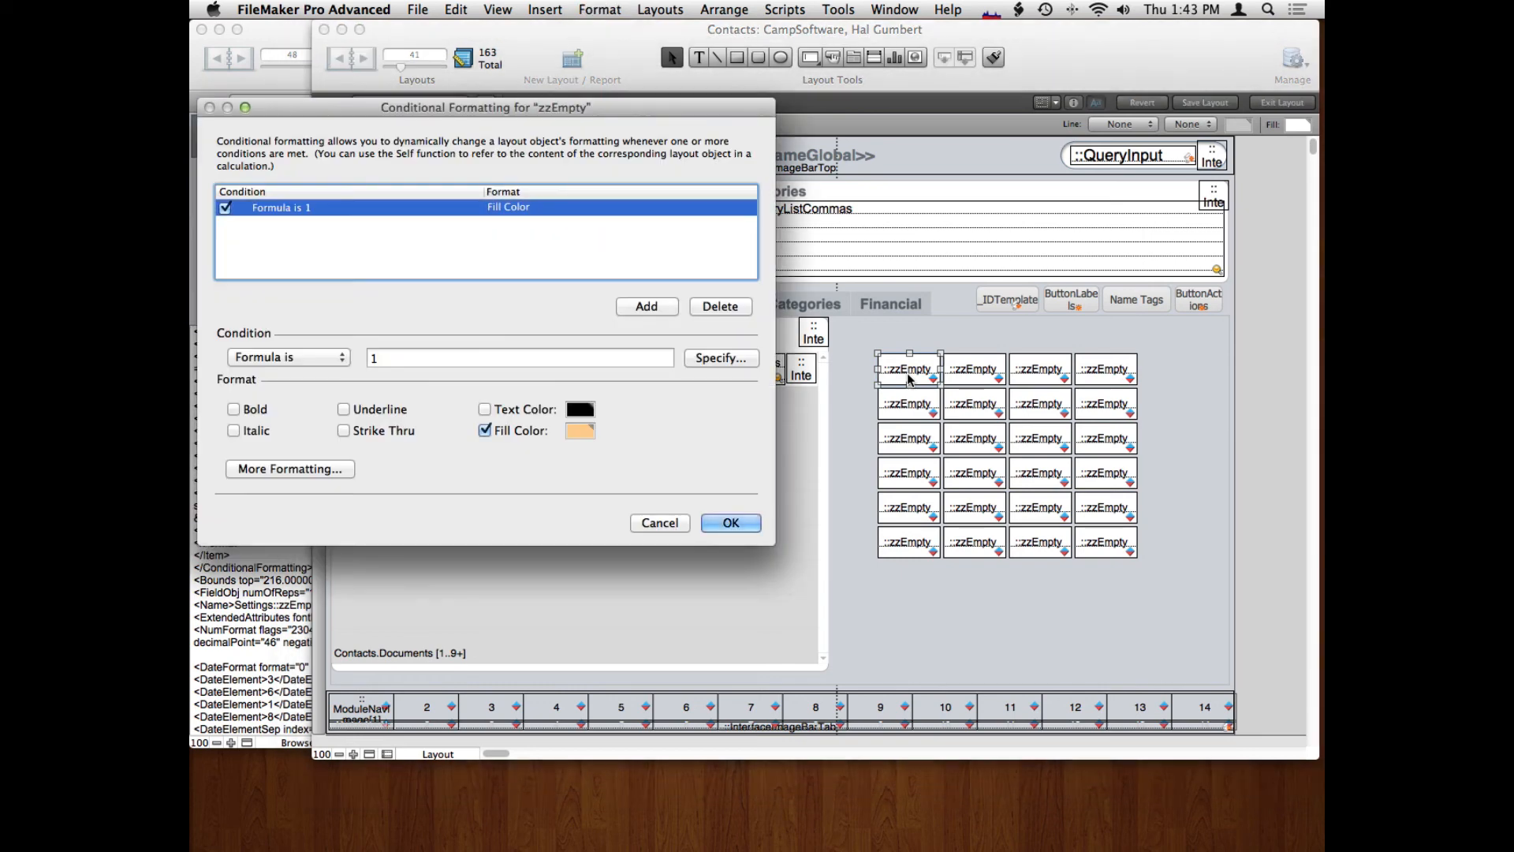
{"action": "mouse_move", "coordinate": [376, 372]}
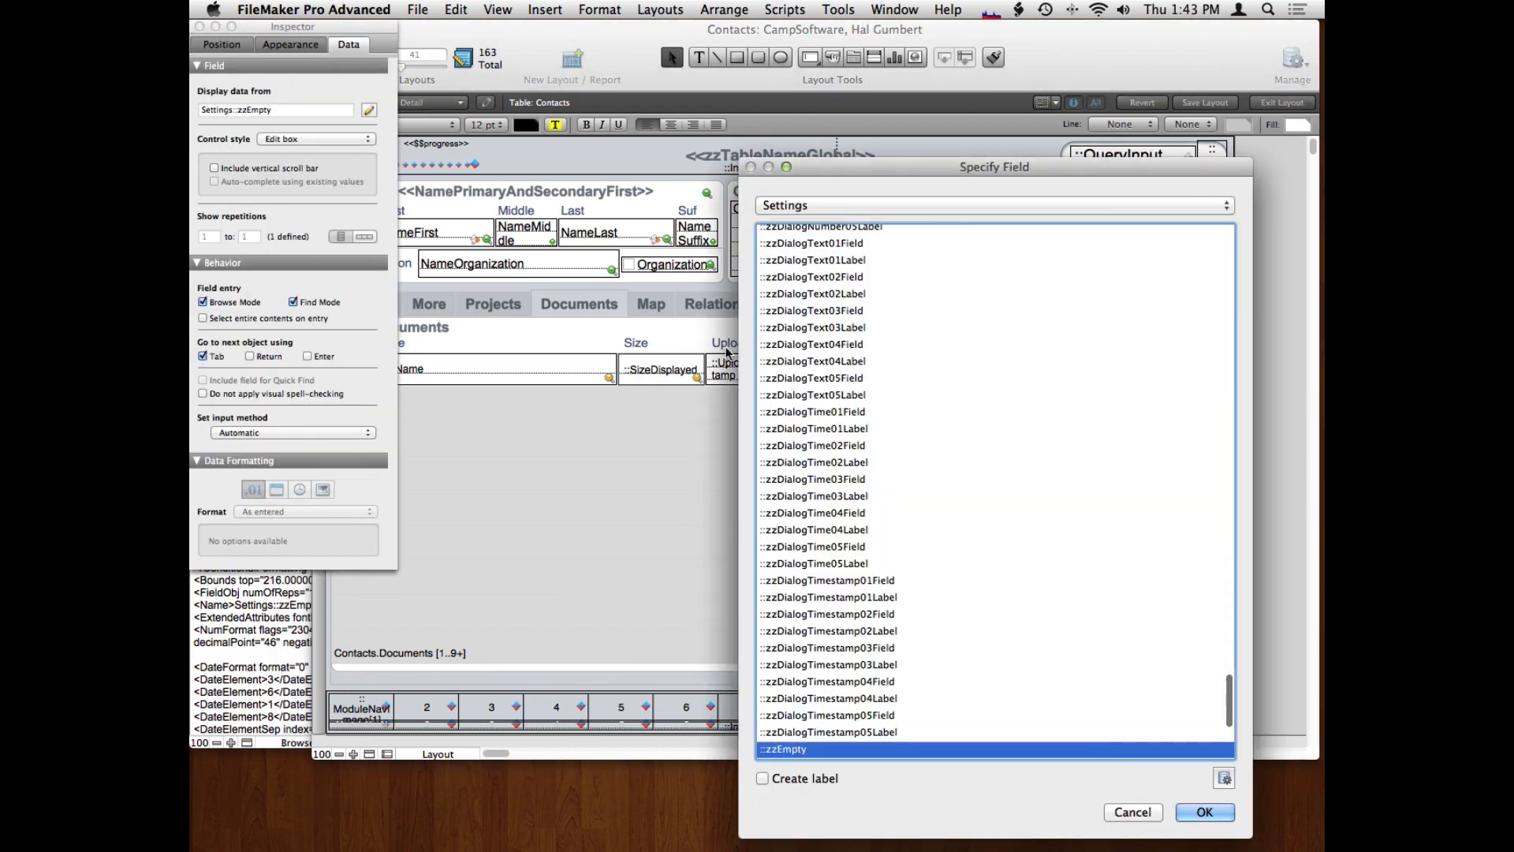
Confirm the pasted fields still display data from the ::zzEmpty field.
{"action": "left_click", "coordinate": [1204, 811]}
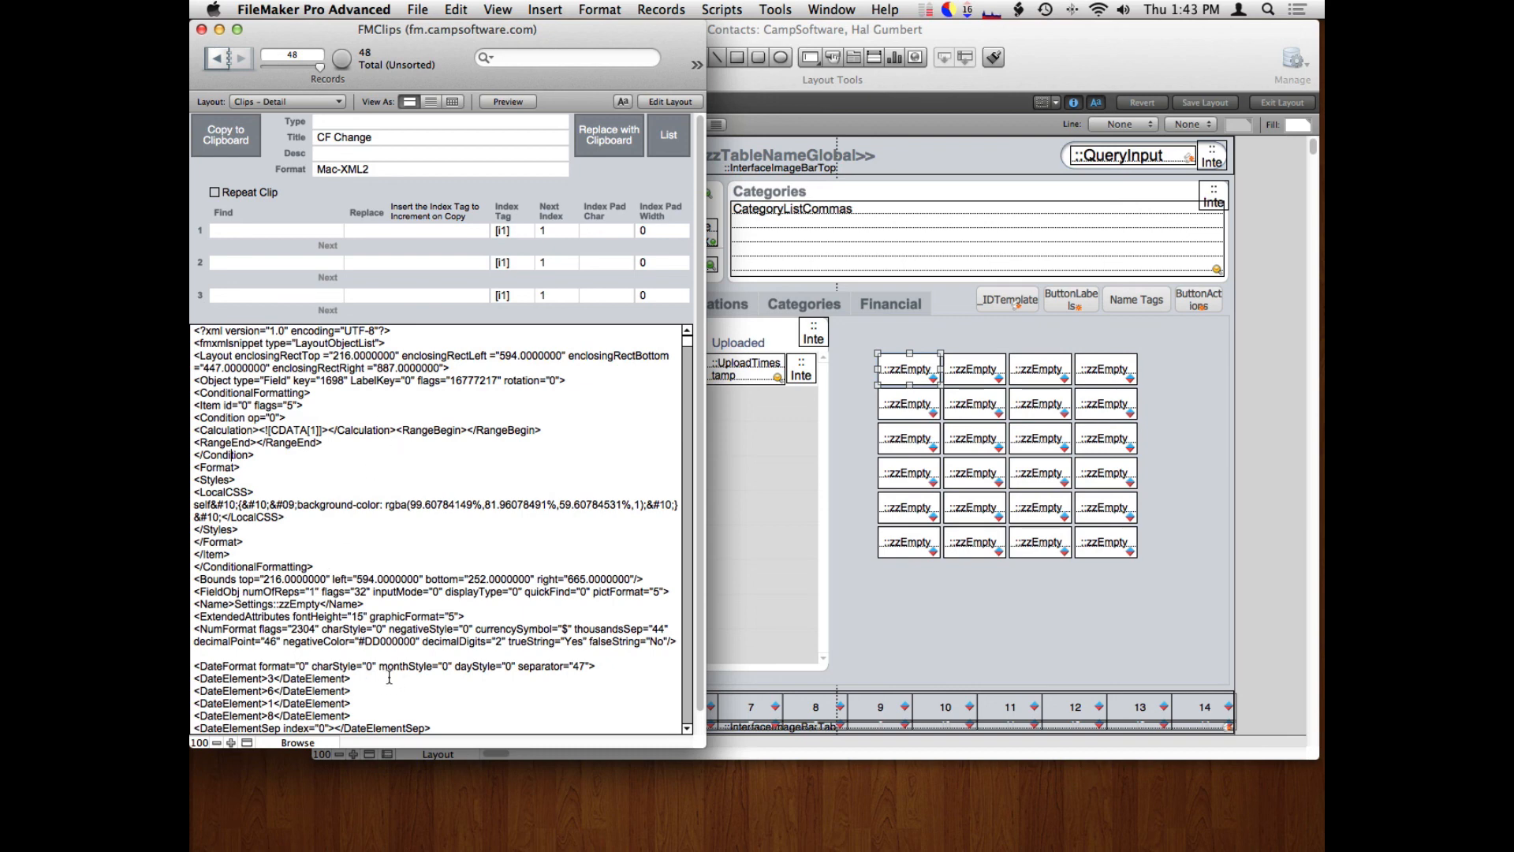
{"action": "mouse_move", "coordinate": [355, 520]}
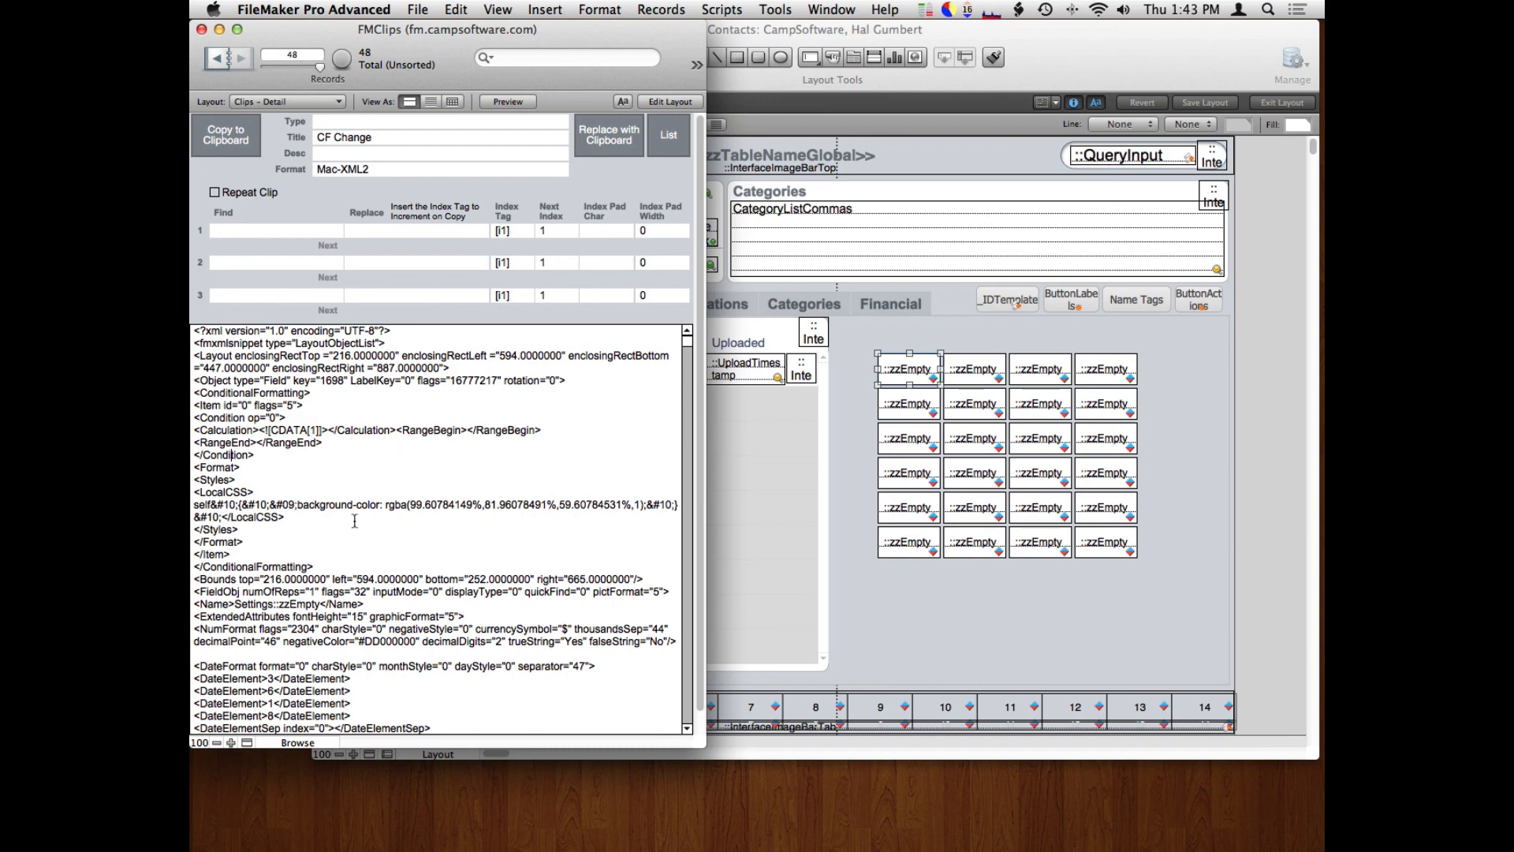